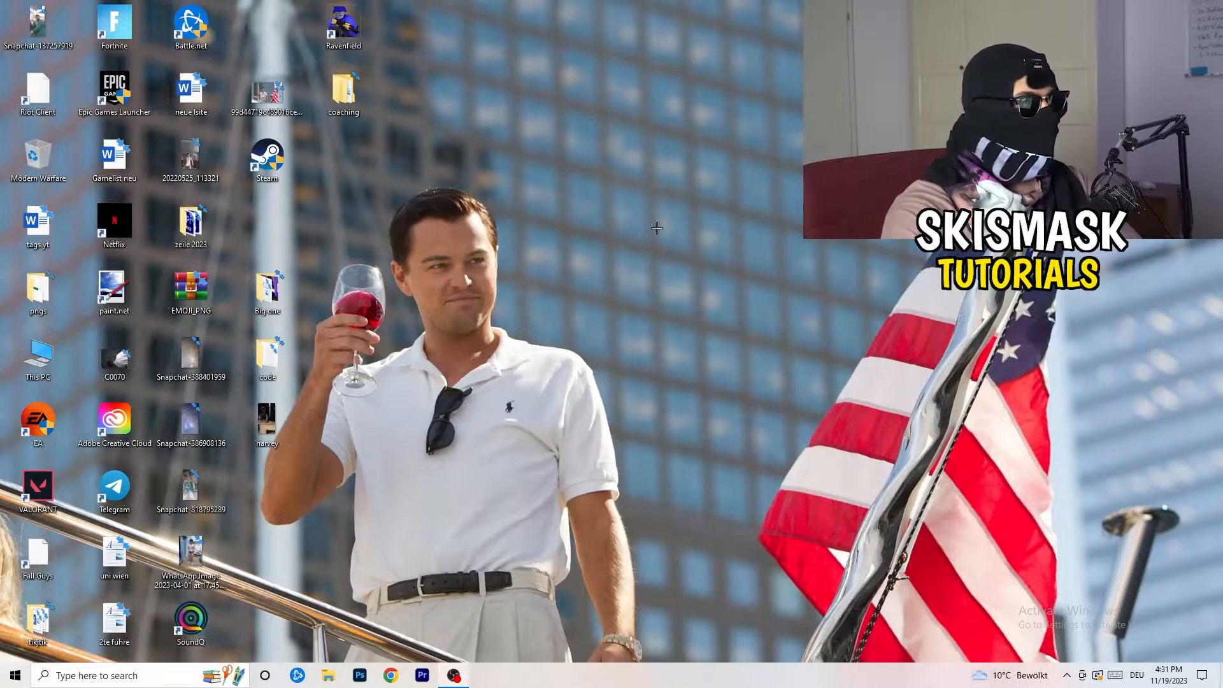
# Bring up the desktop shortcut menu that lists NVIDIA Control Panel.
pyautogui.rightClick(656, 229)
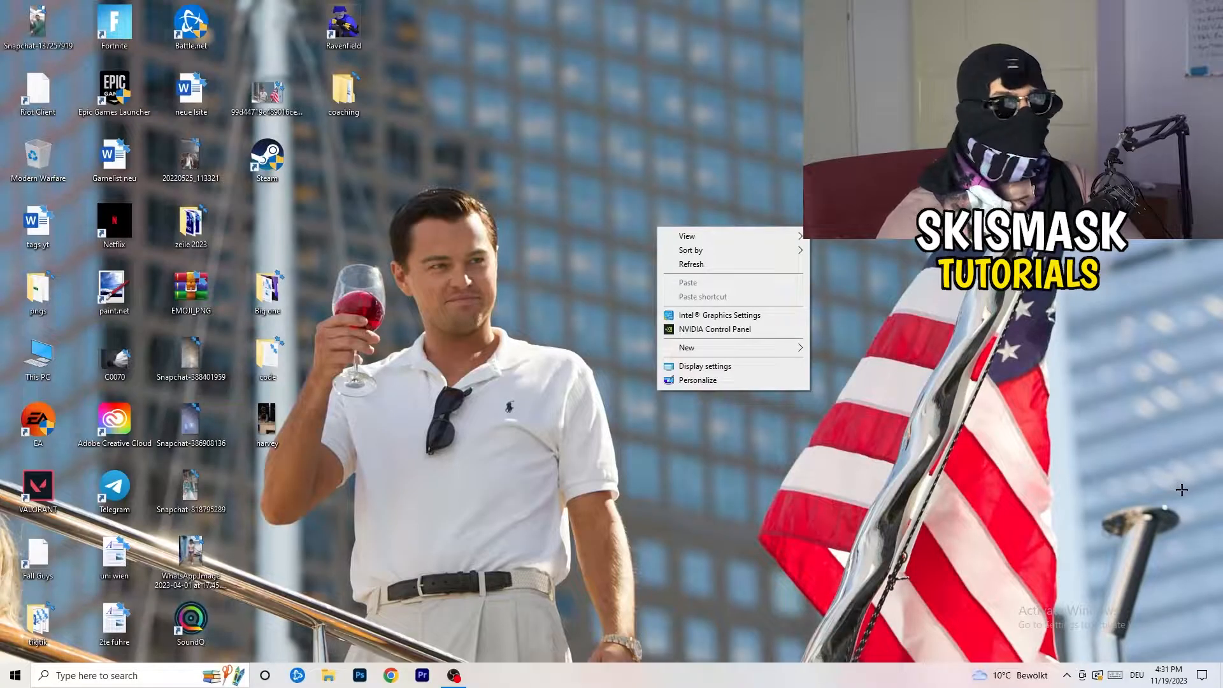
pyautogui.moveTo(852, 490)
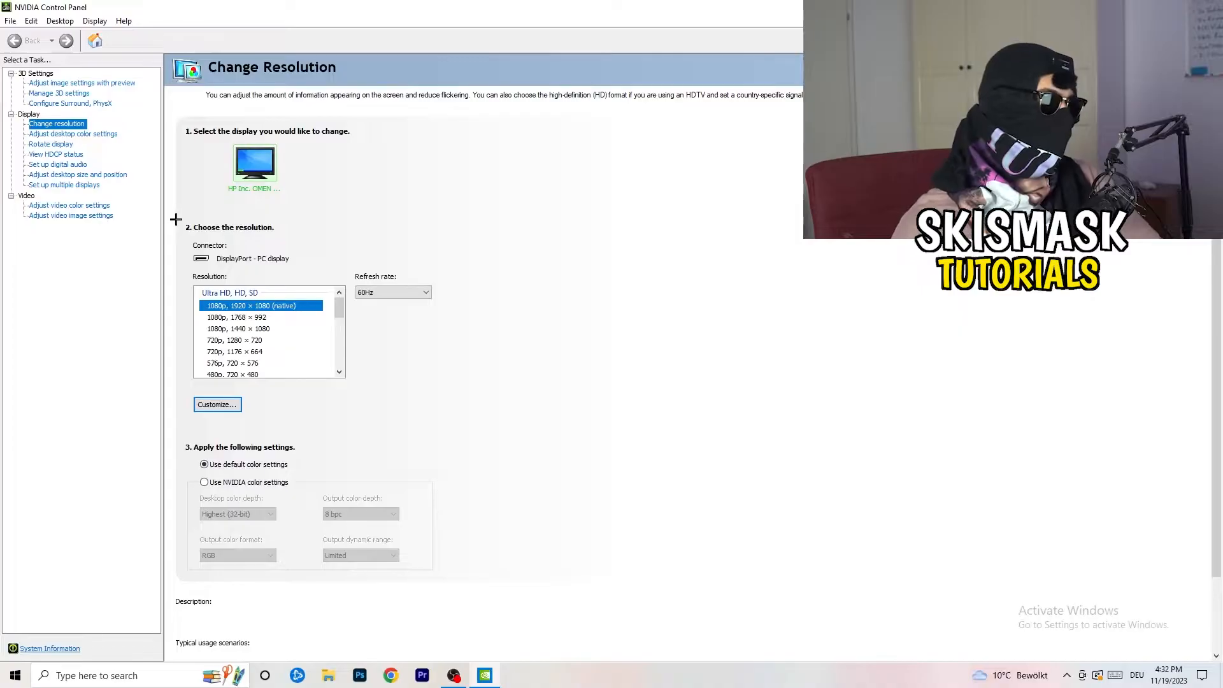
# Define a custom 1440 × 1040 resolution with CVT reduced blank timing.
pyautogui.click(216, 404)
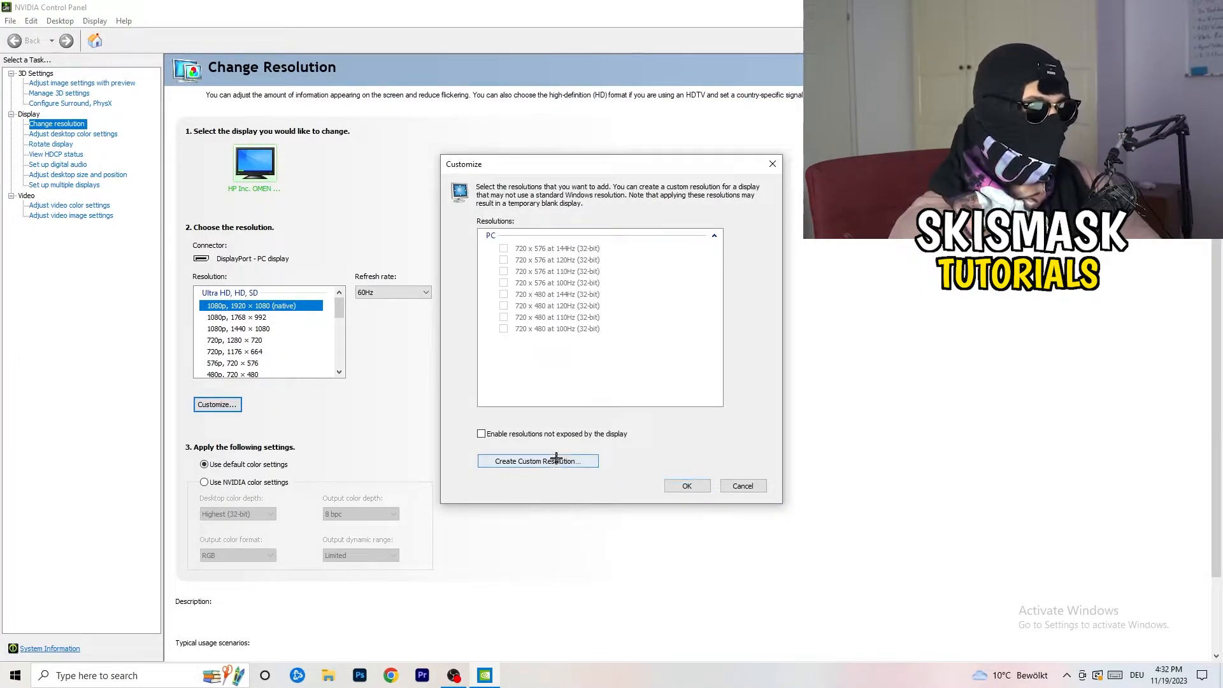
pyautogui.click(537, 460)
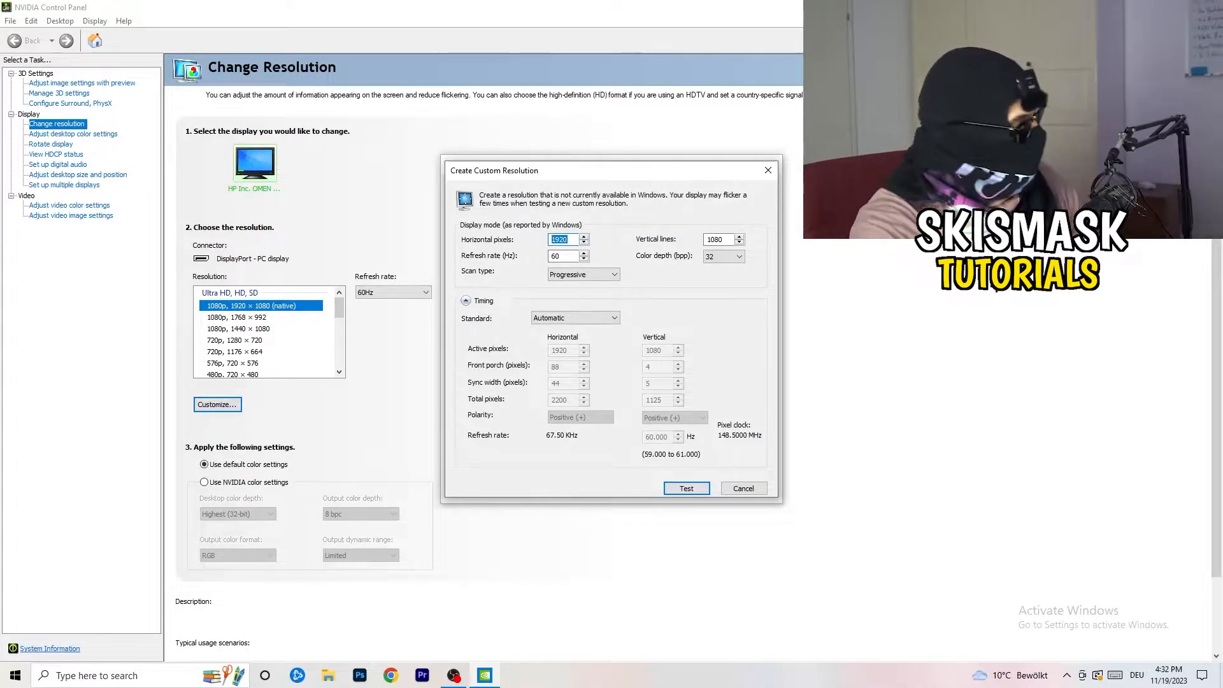
pyautogui.write('1140')
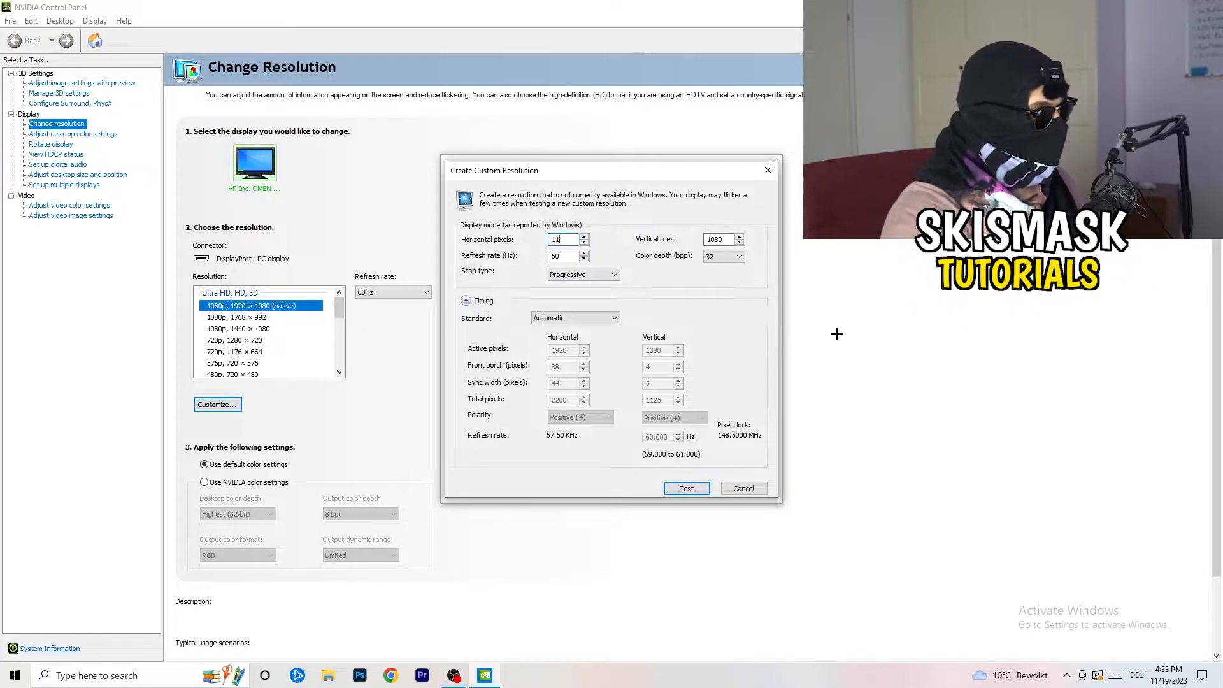
pyautogui.write('440')
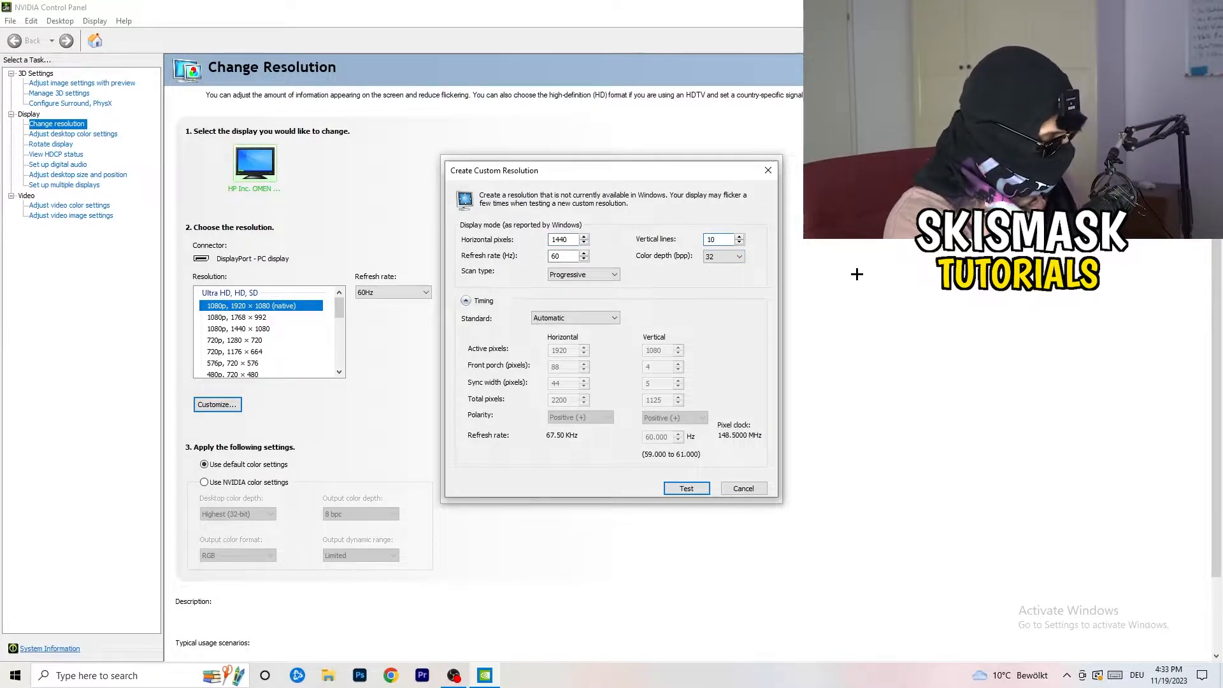
pyautogui.write('1040')
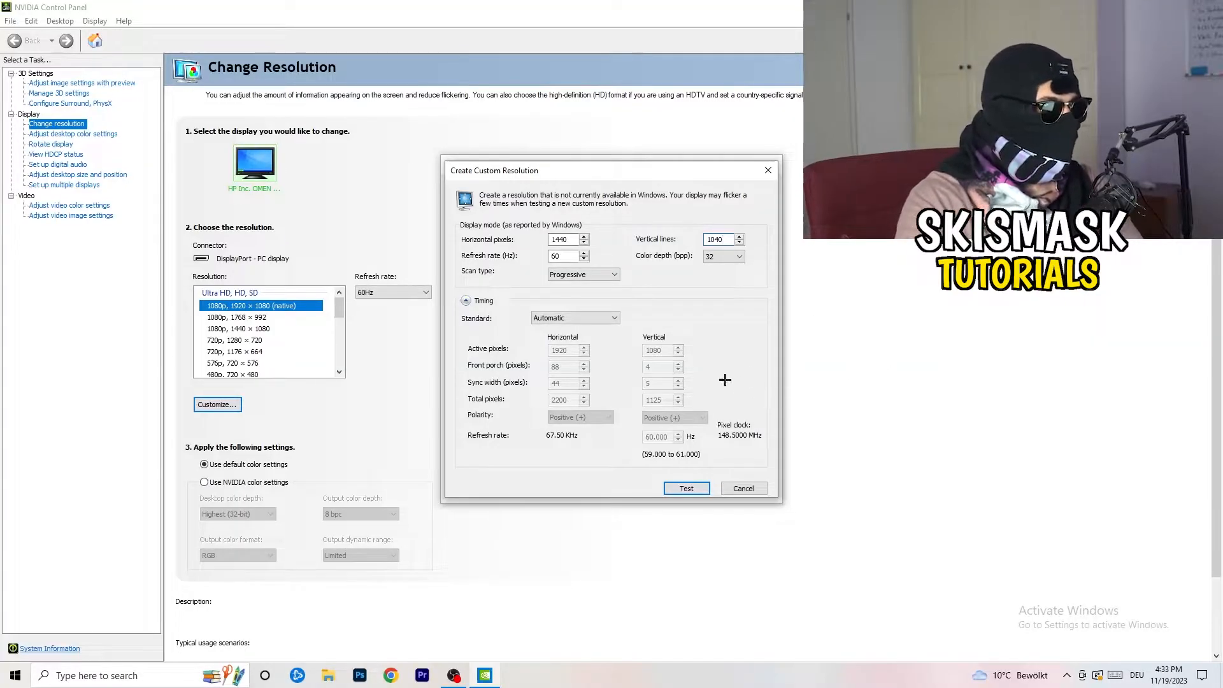
pyautogui.click(615, 274)
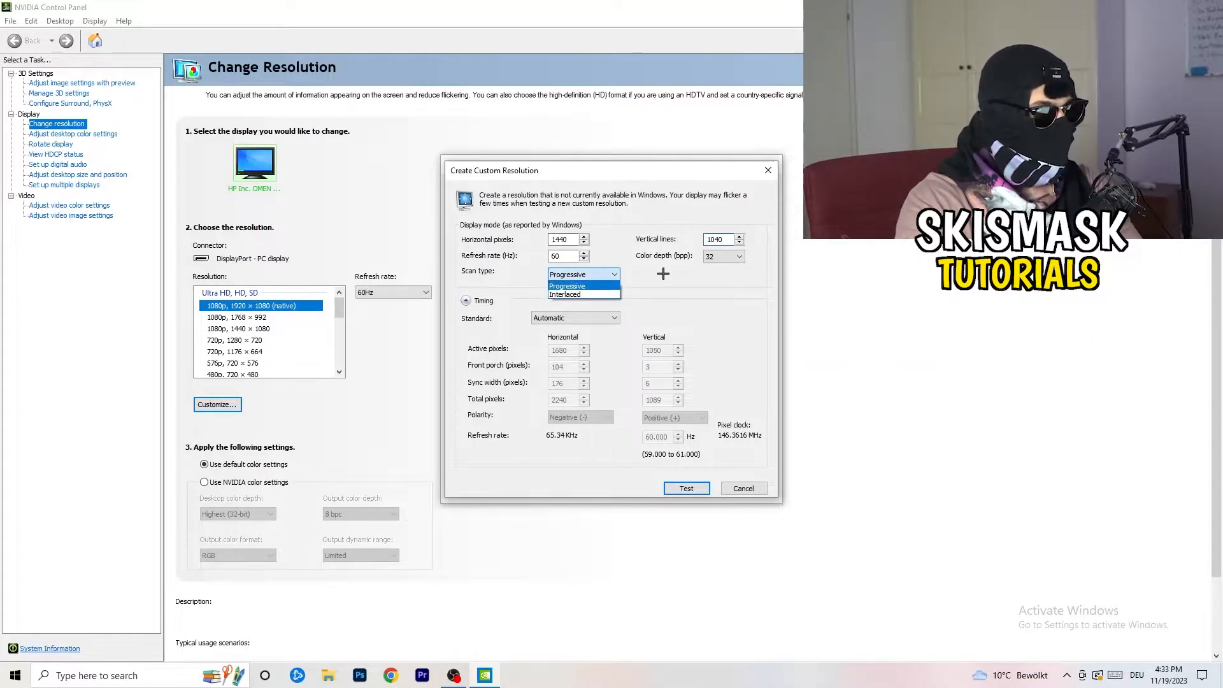
pyautogui.click(575, 317)
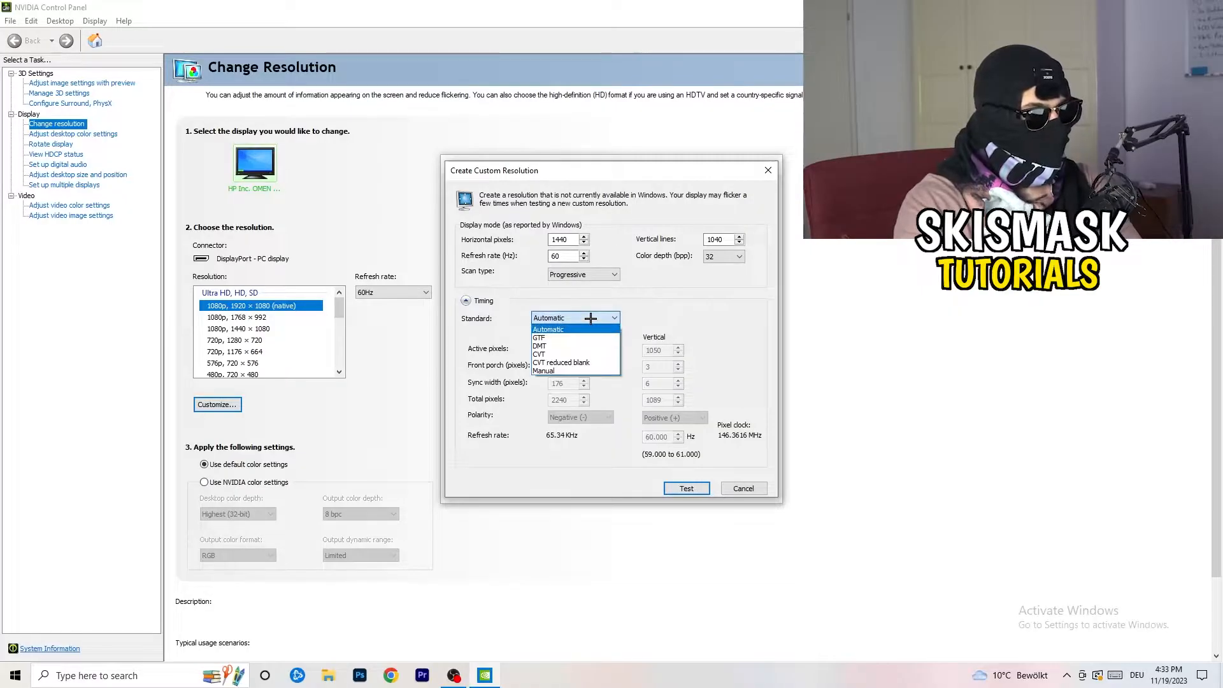
pyautogui.moveTo(539, 345)
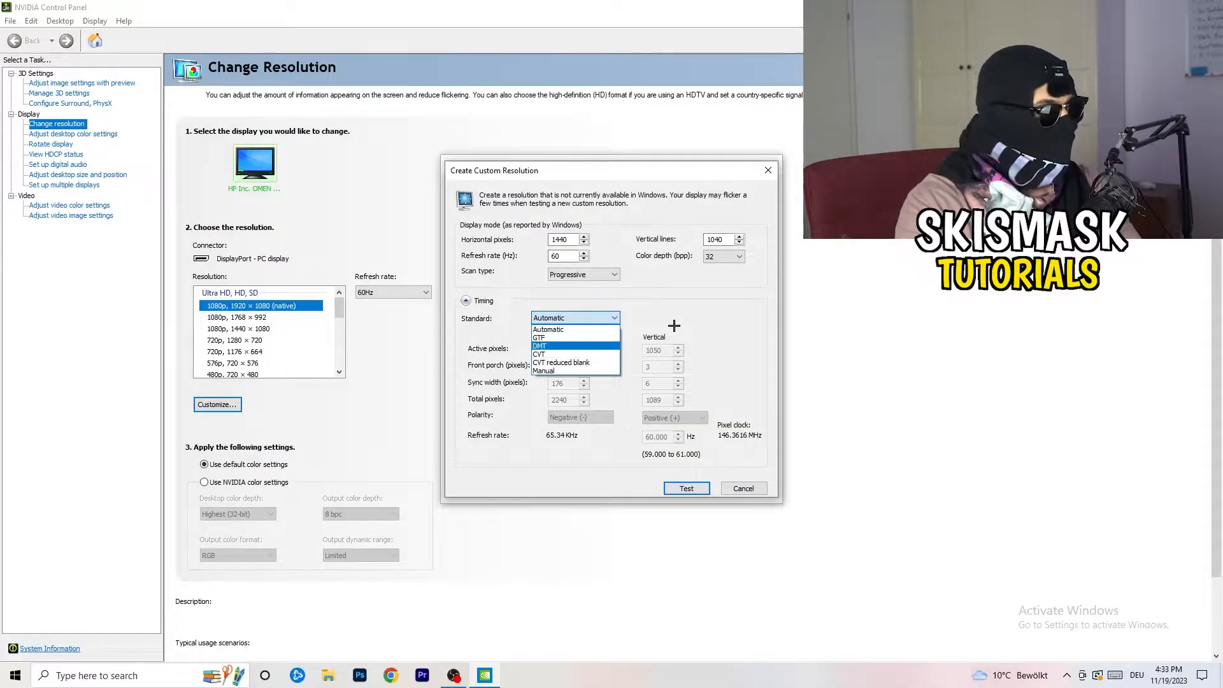
pyautogui.click(548, 328)
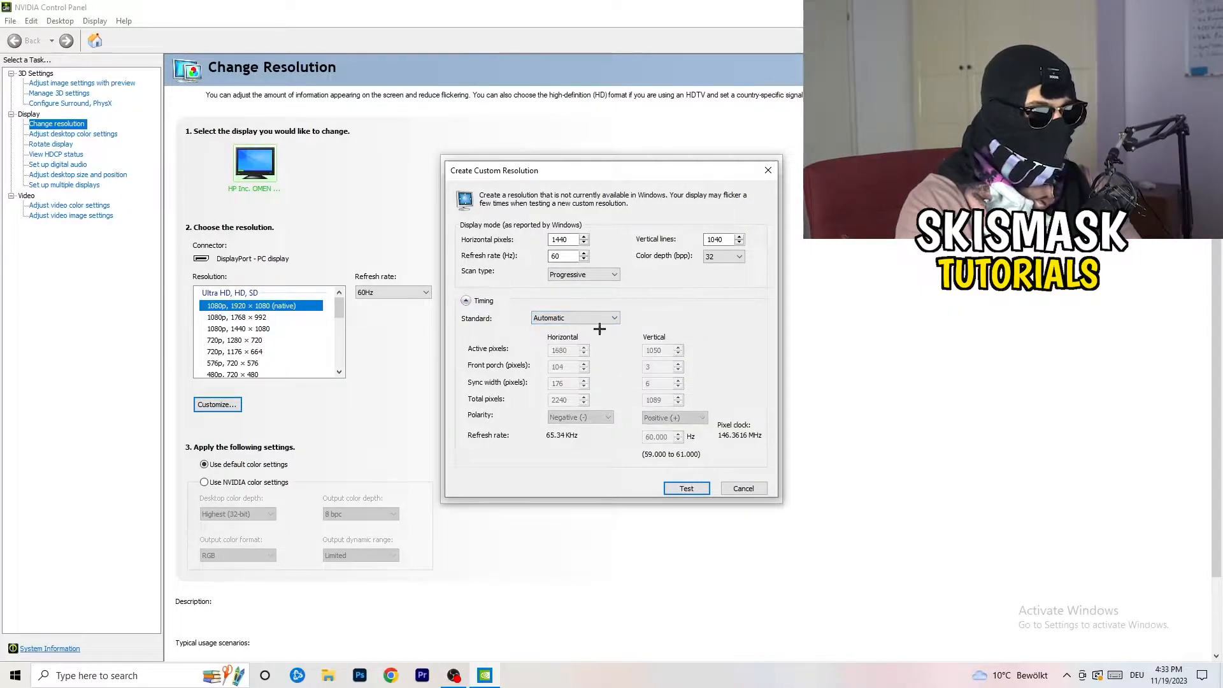
pyautogui.click(575, 317)
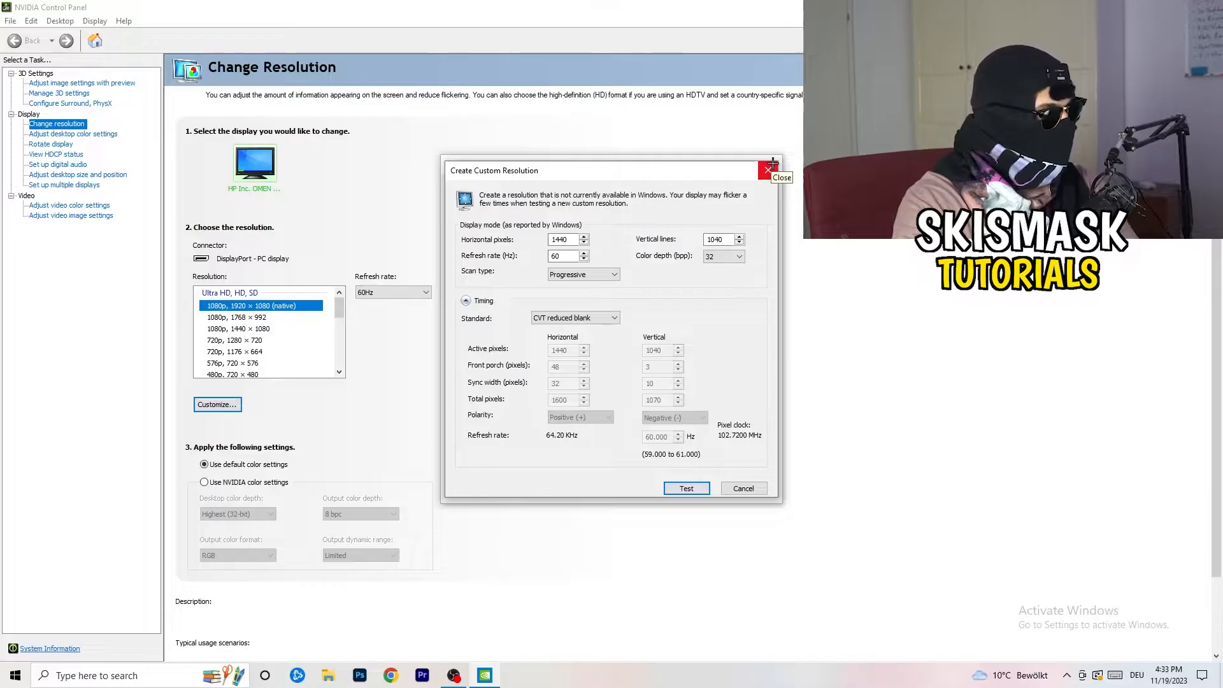
# Close the untested custom resolution dialog and open System display settings in Windows Settings.
pyautogui.click(769, 170)
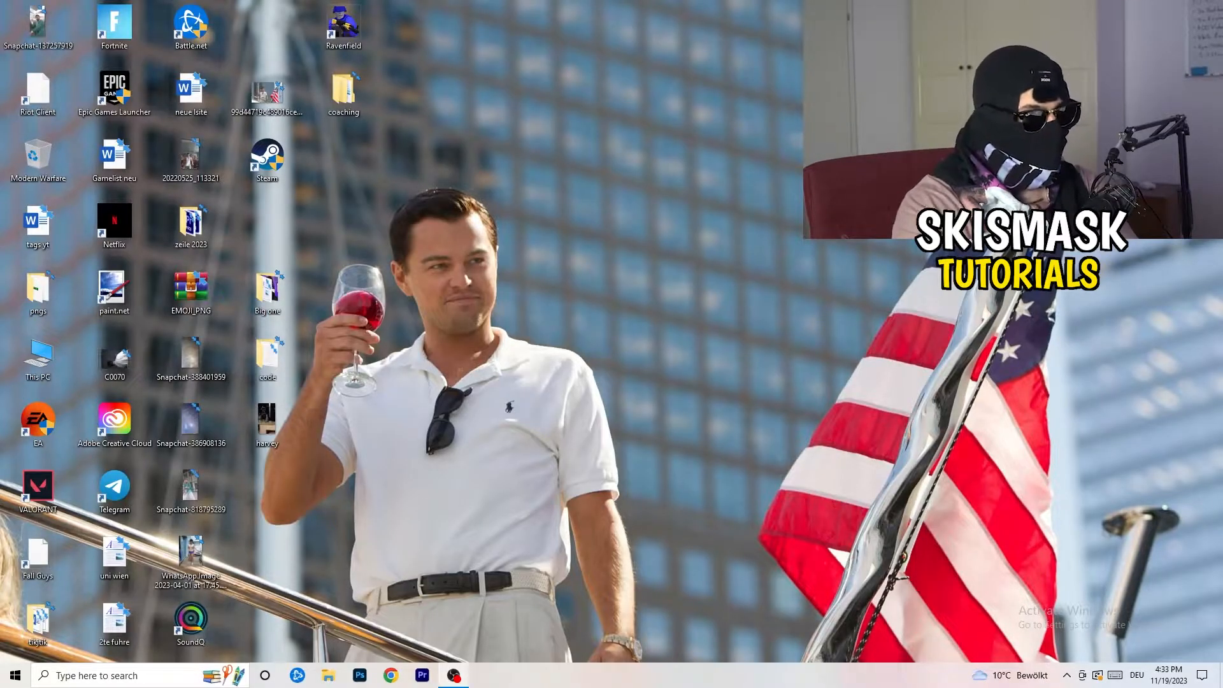
pyautogui.click(13, 674)
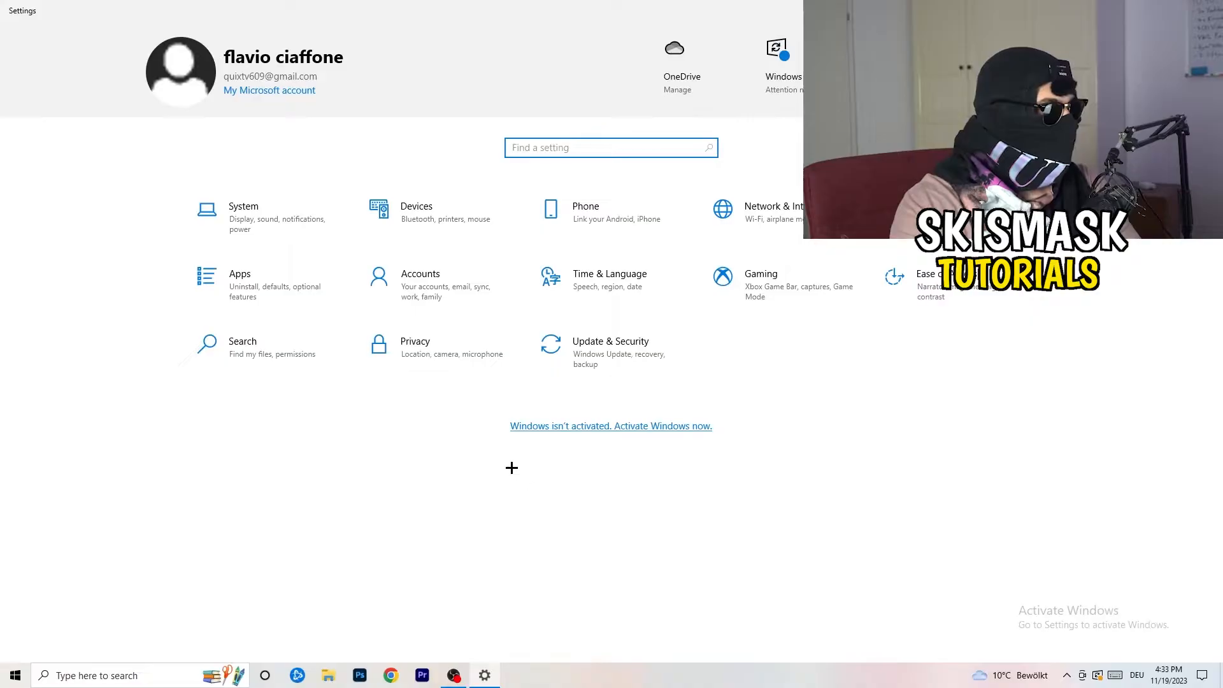
pyautogui.click(243, 206)
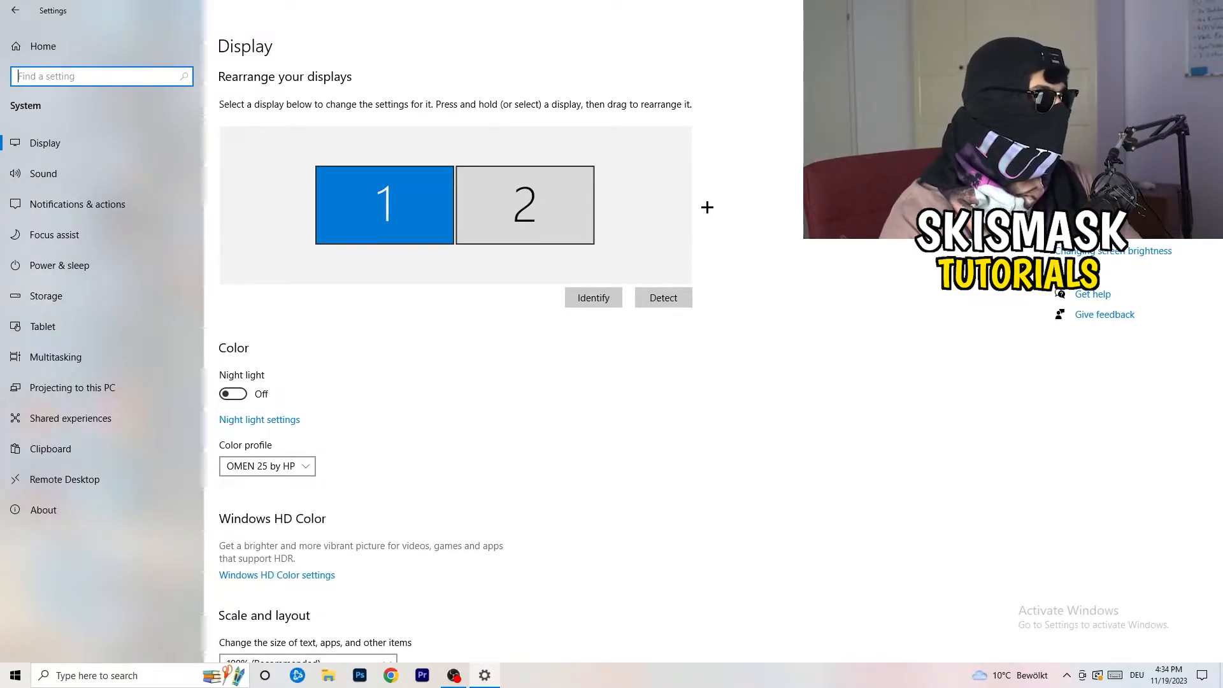
pyautogui.scroll(-3)
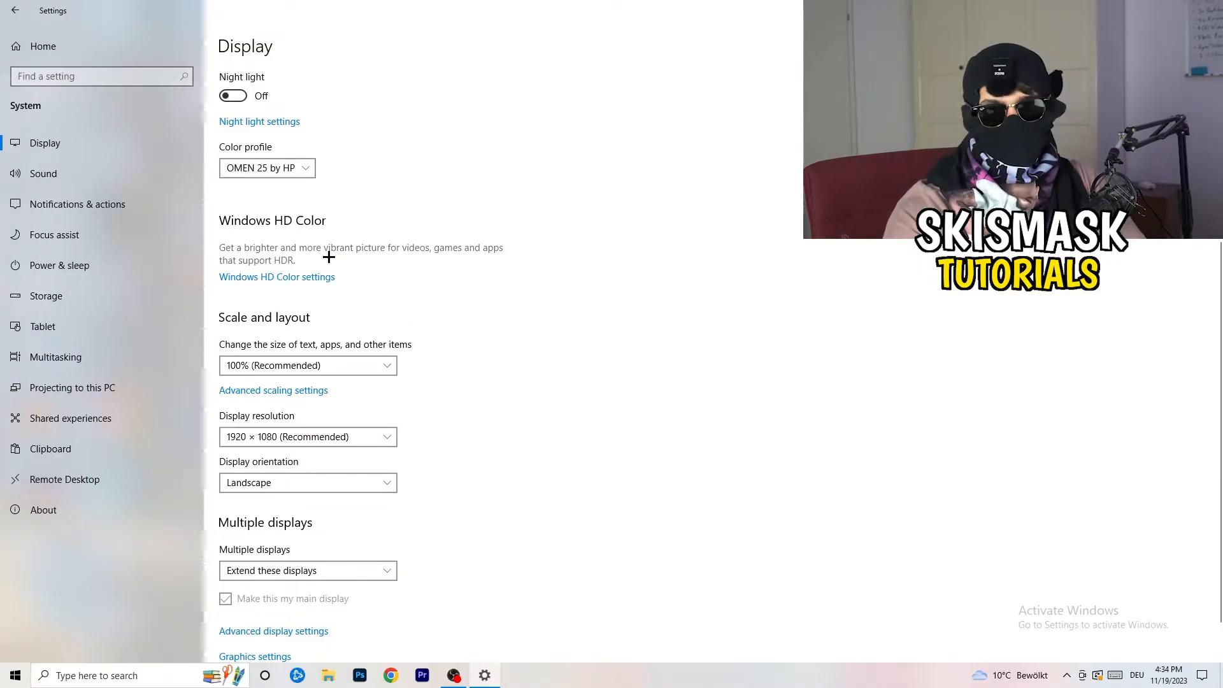
pyautogui.scroll(-3)
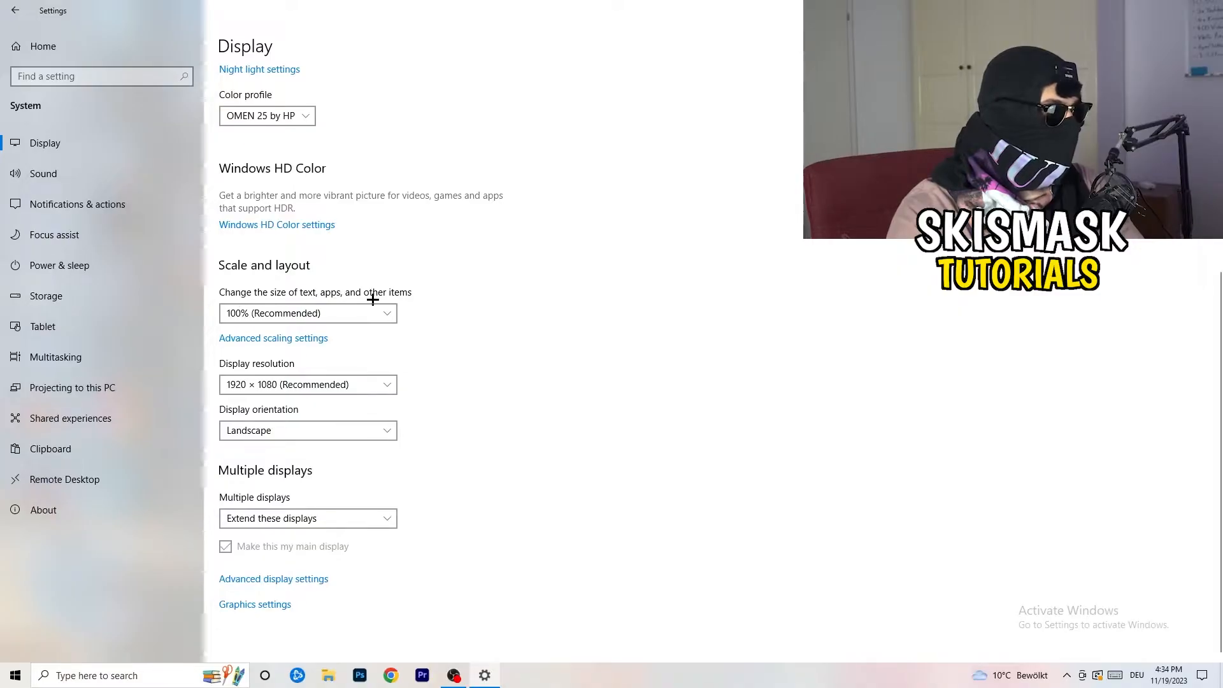
pyautogui.click(307, 313)
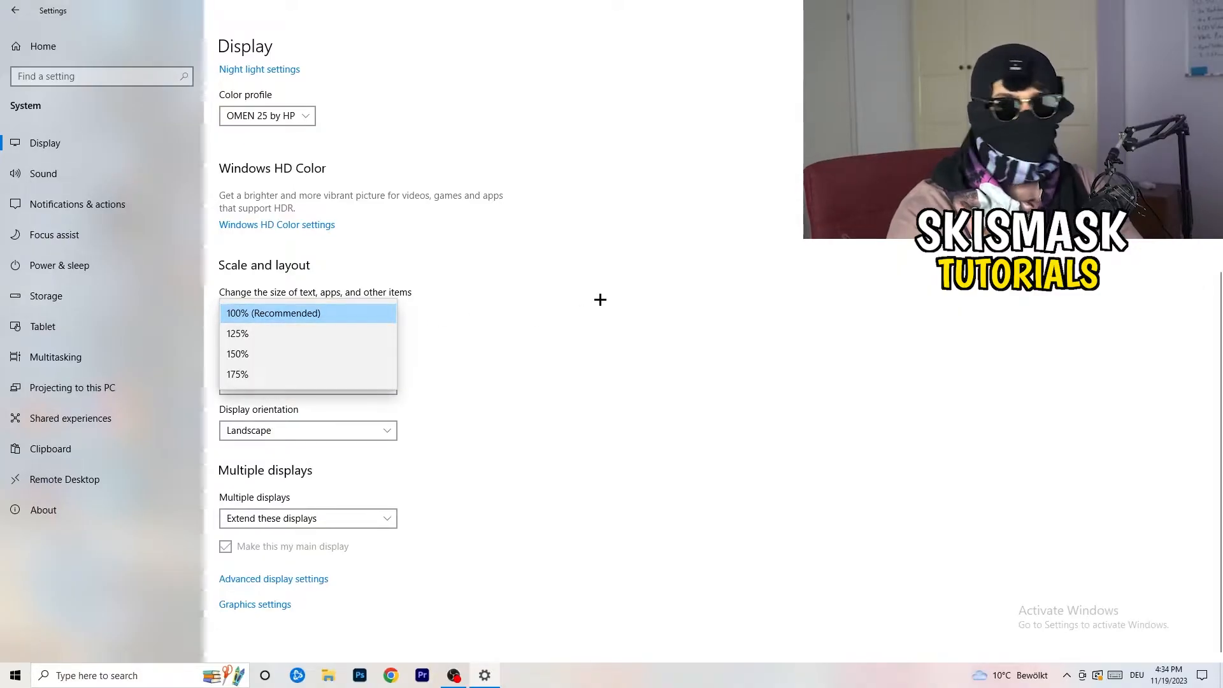
pyautogui.click(273, 313)
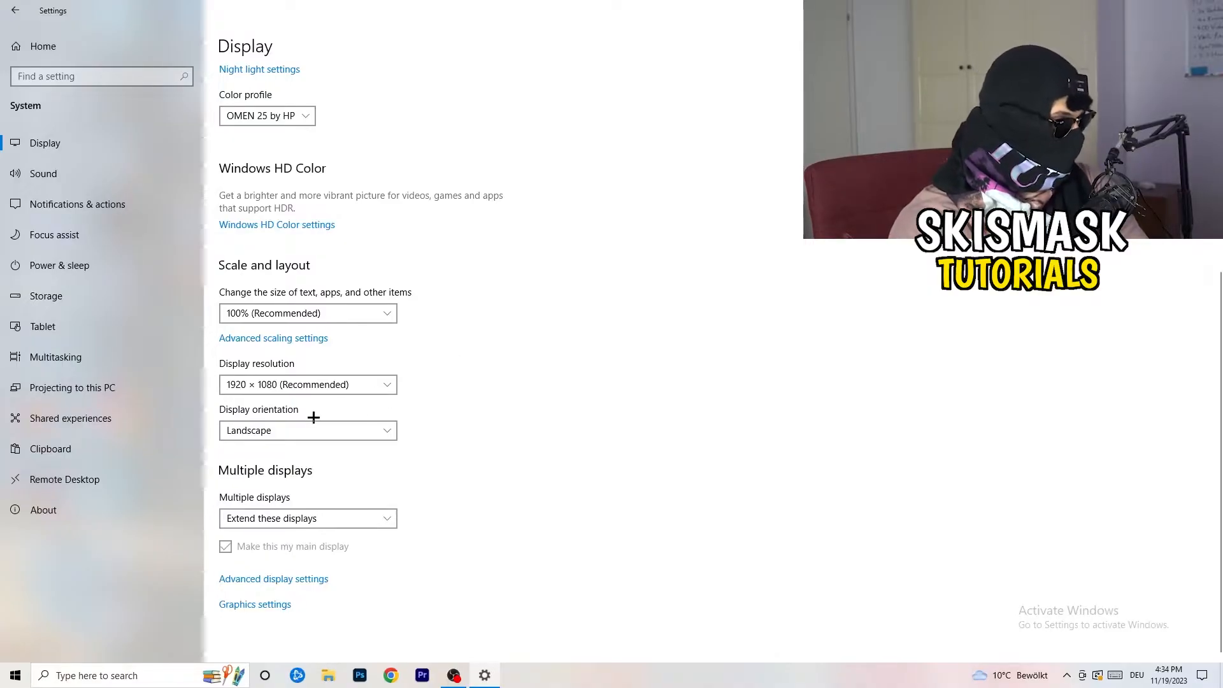
pyautogui.moveTo(412, 446)
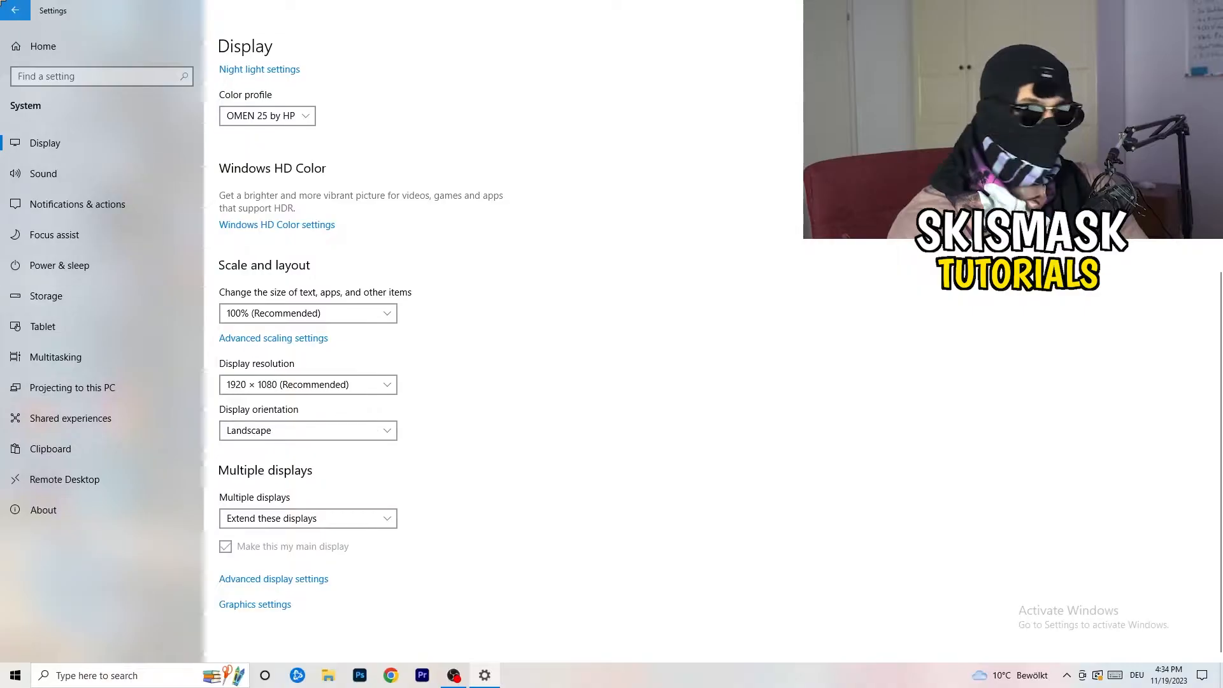
# Return to the Settings overview and open the Gaming section's Xbox Game Bar page.
pyautogui.click(16, 10)
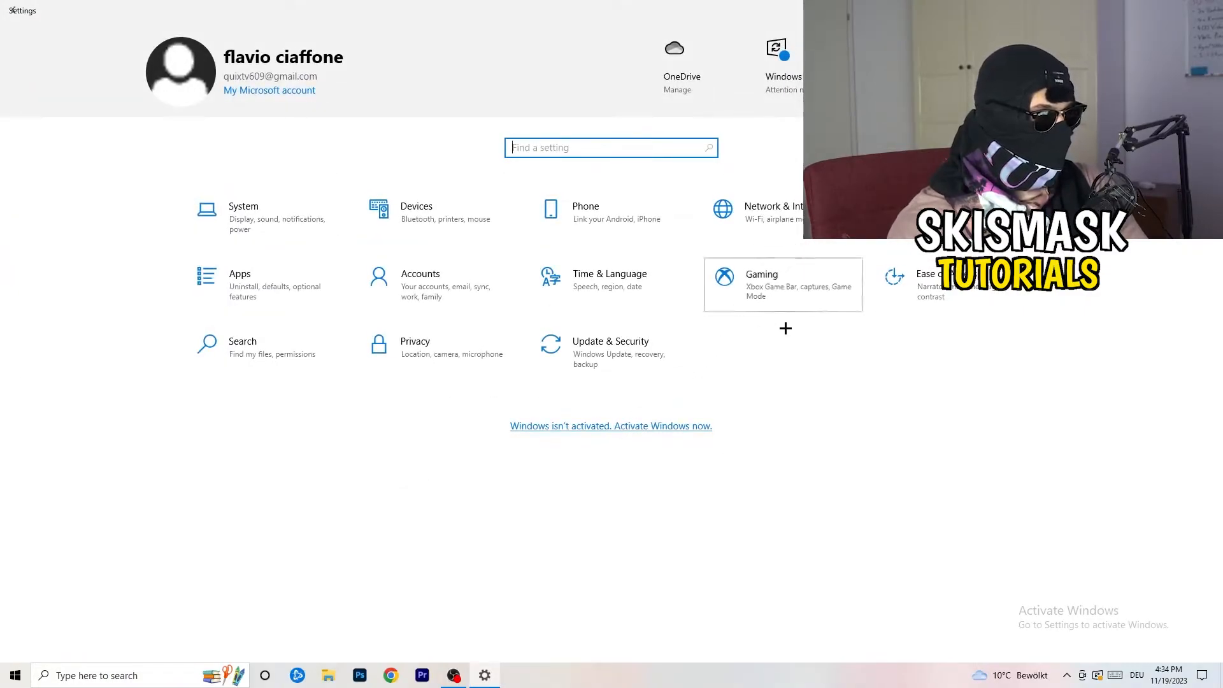
pyautogui.click(783, 285)
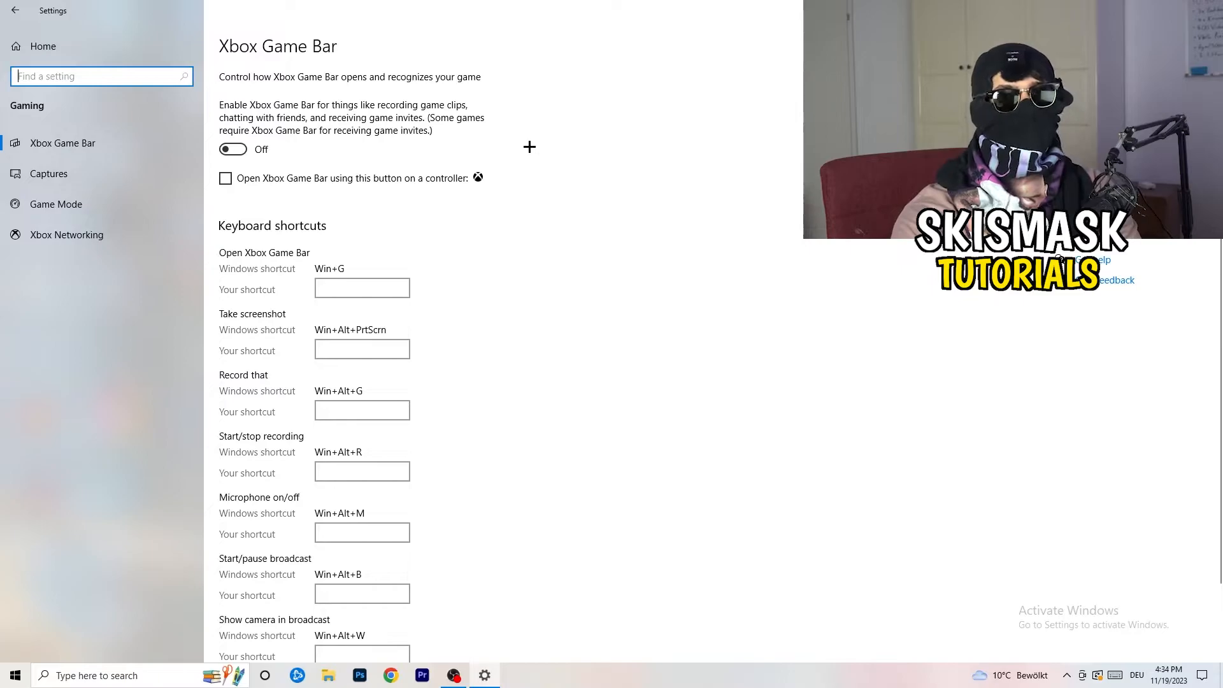
pyautogui.moveTo(692, 138)
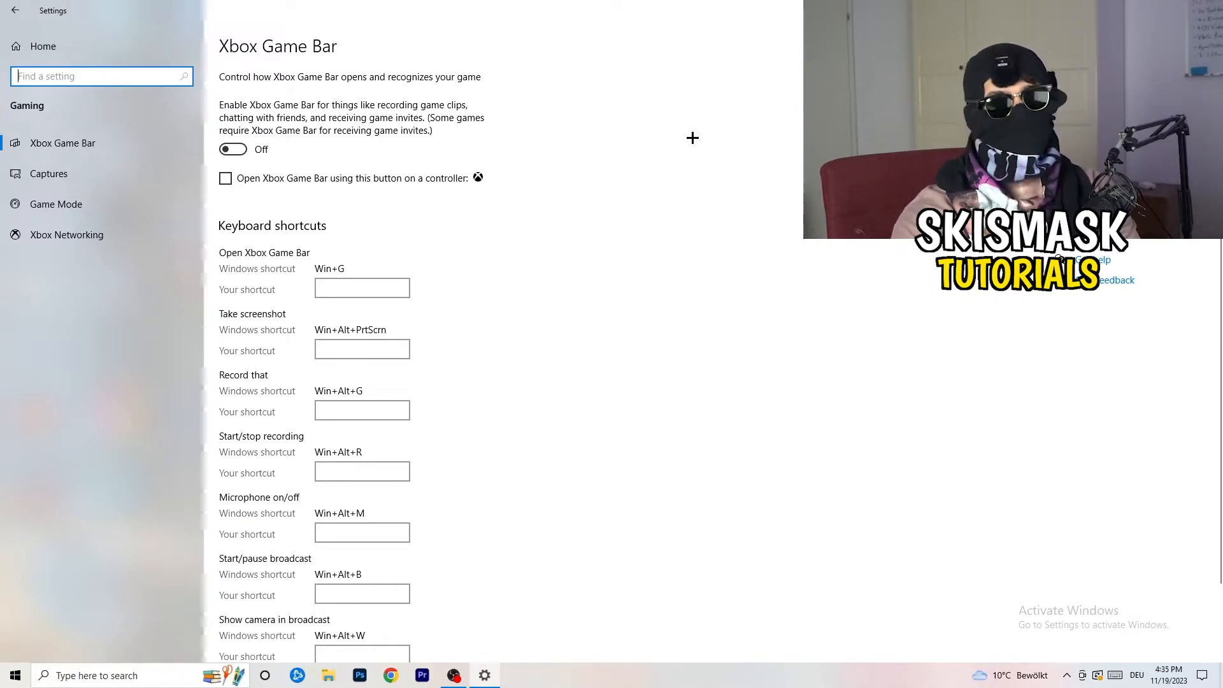
pyautogui.moveTo(341, 172)
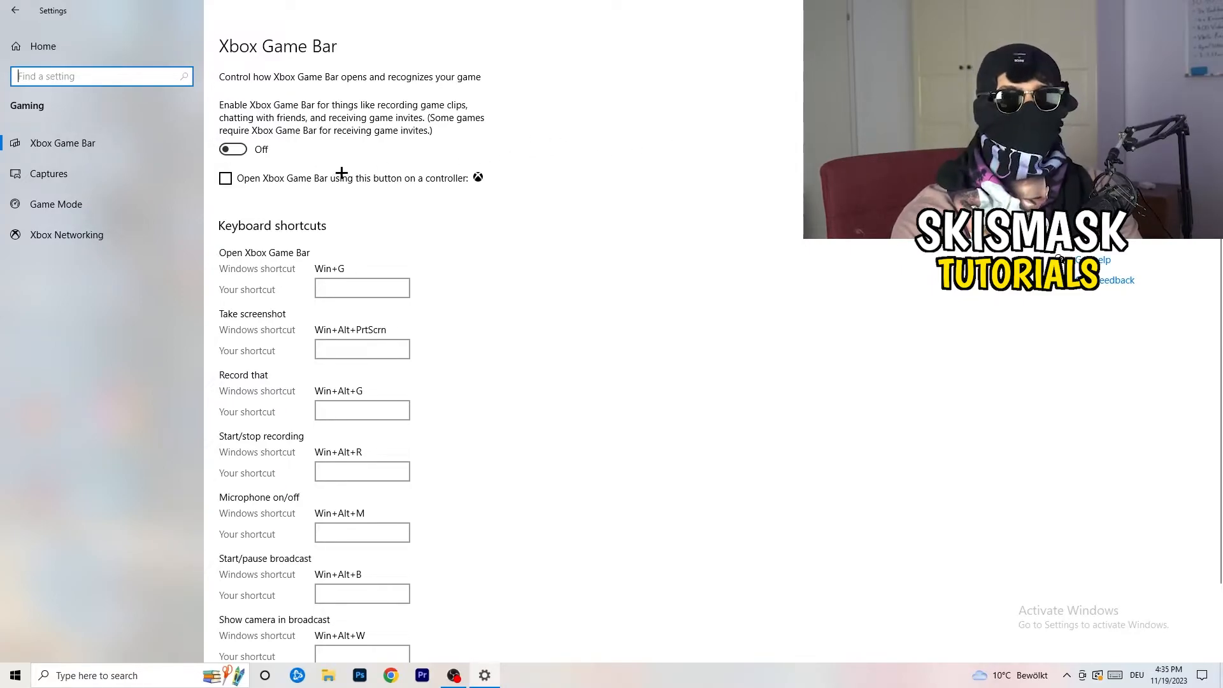
pyautogui.moveTo(364, 174)
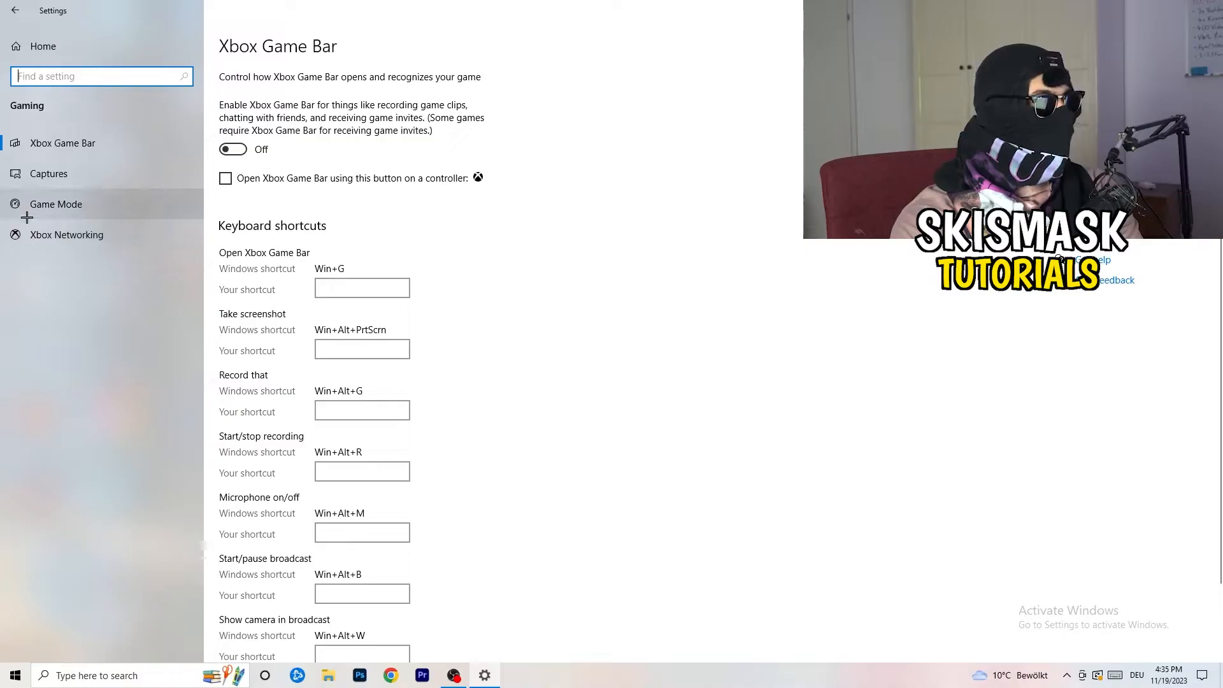
# Open the Game Mode page from the Gaming sidebar, with Game Mode on.
pyautogui.click(55, 204)
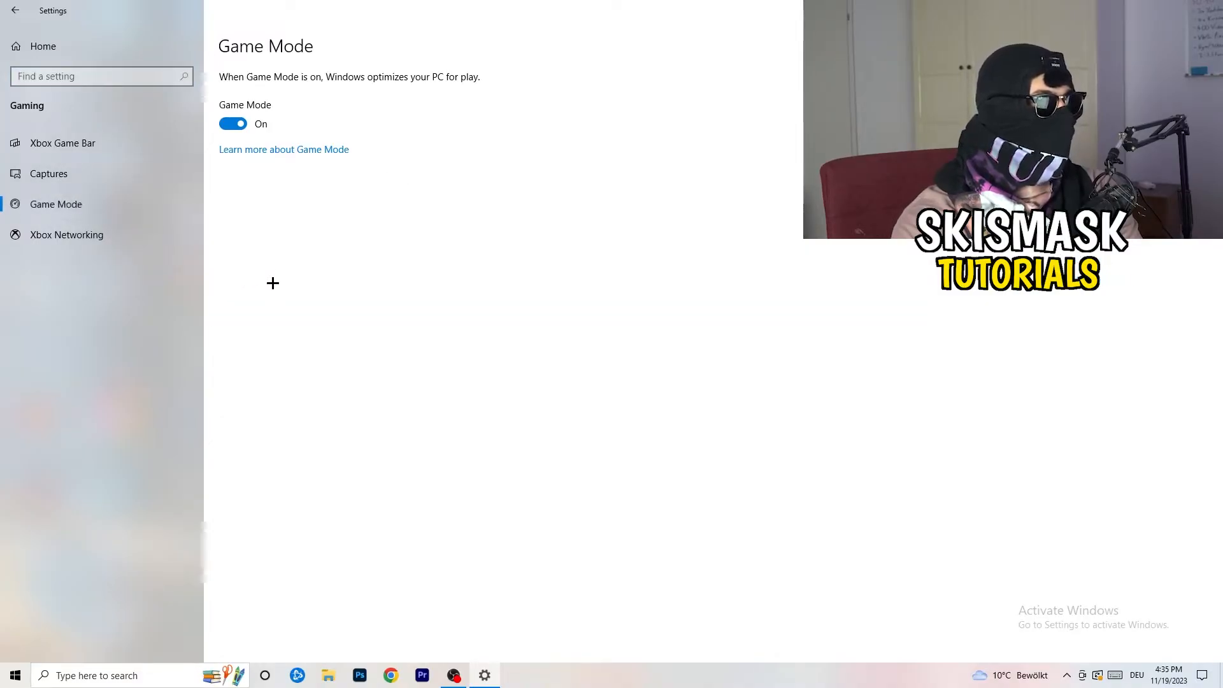
pyautogui.moveTo(368, 242)
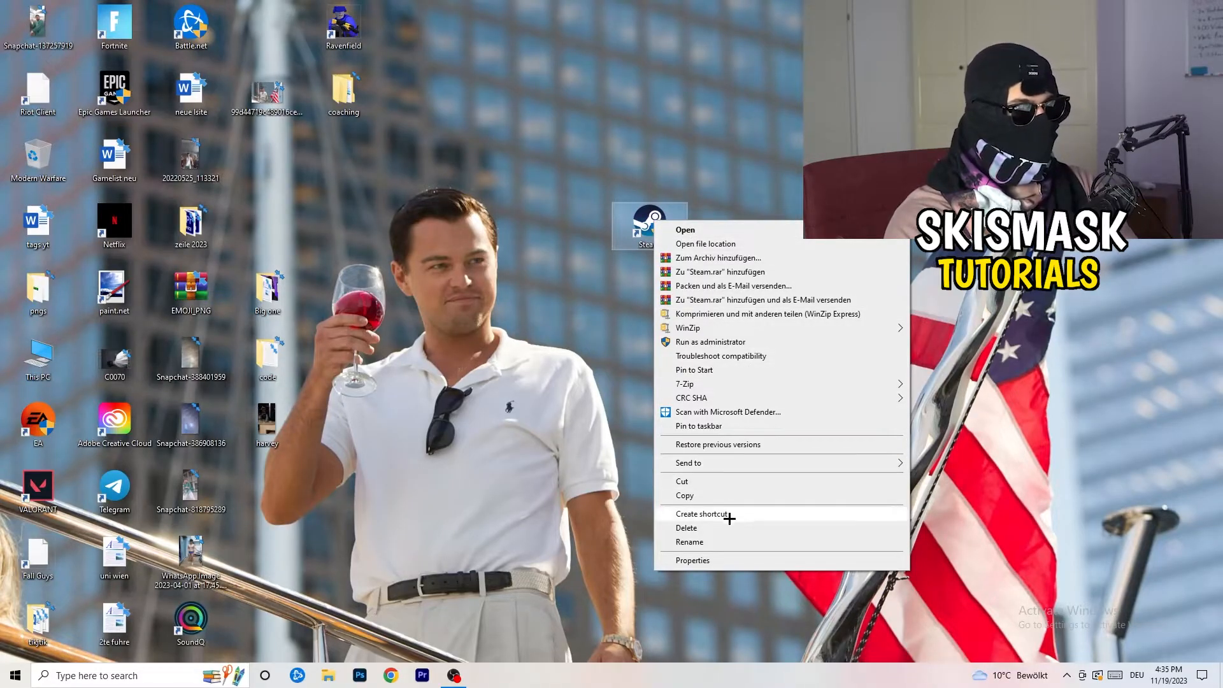
# Open the Steam shortcut's Properties, showing target D:\steam1\Steam.exe.
pyautogui.click(692, 561)
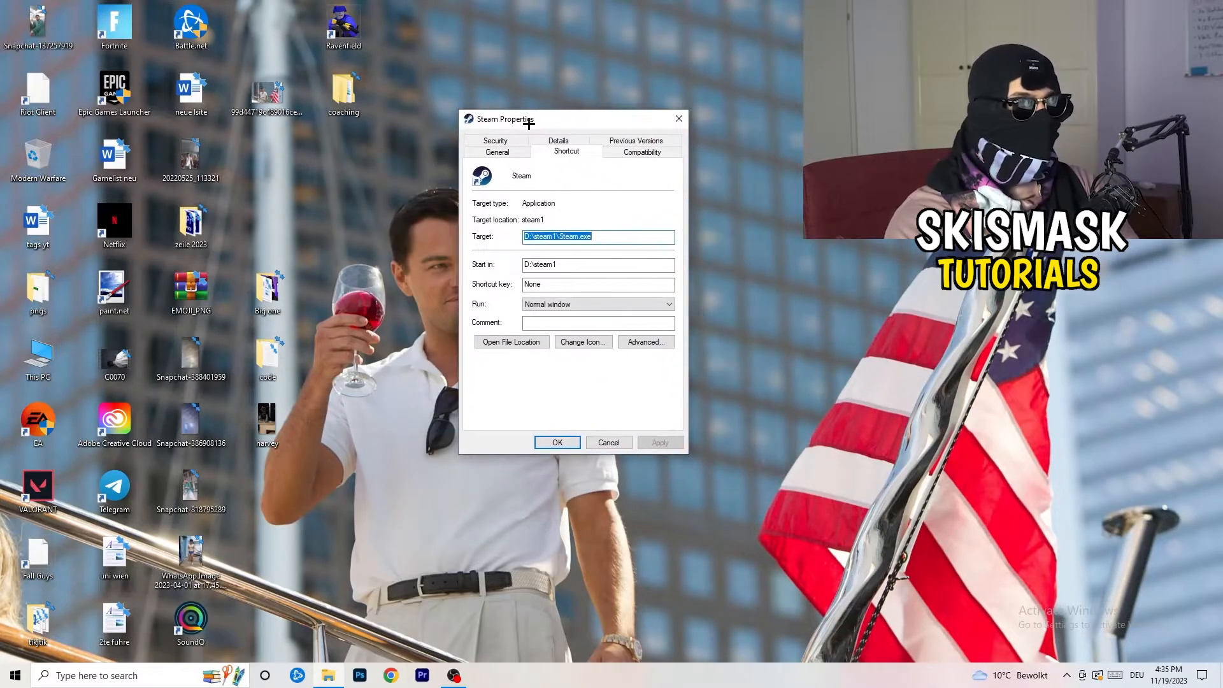
# Set Steam to run in Windows 8 compatibility mode as administrator.
pyautogui.click(641, 152)
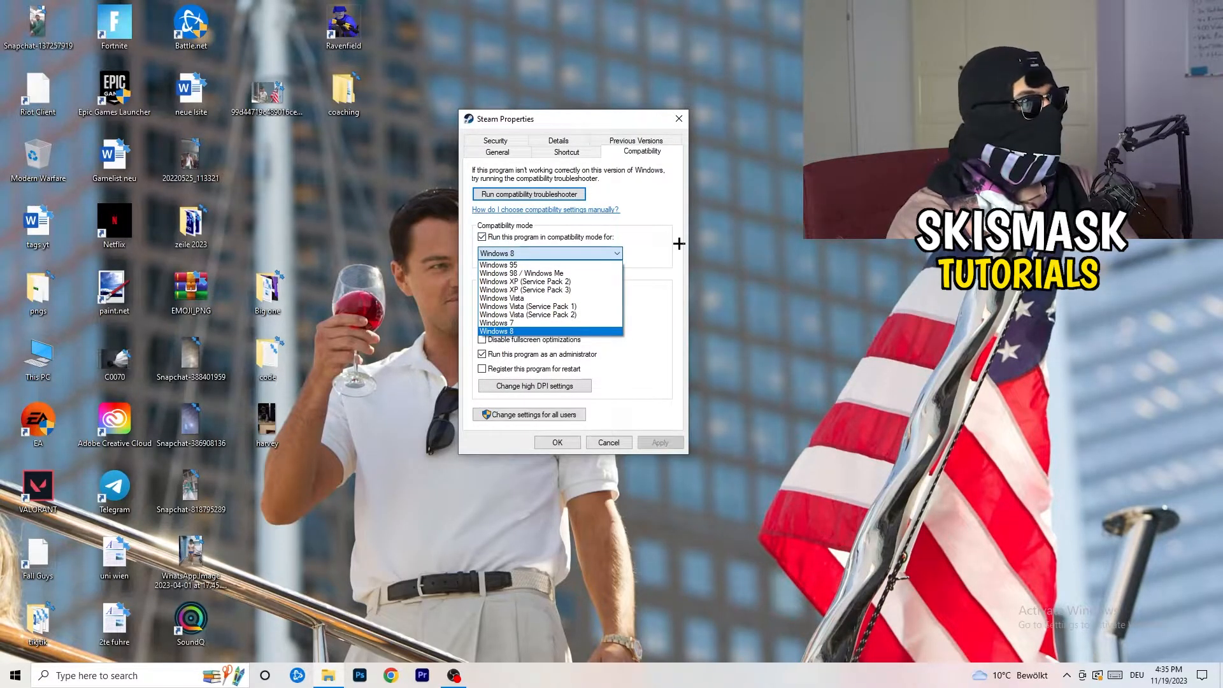
pyautogui.click(497, 331)
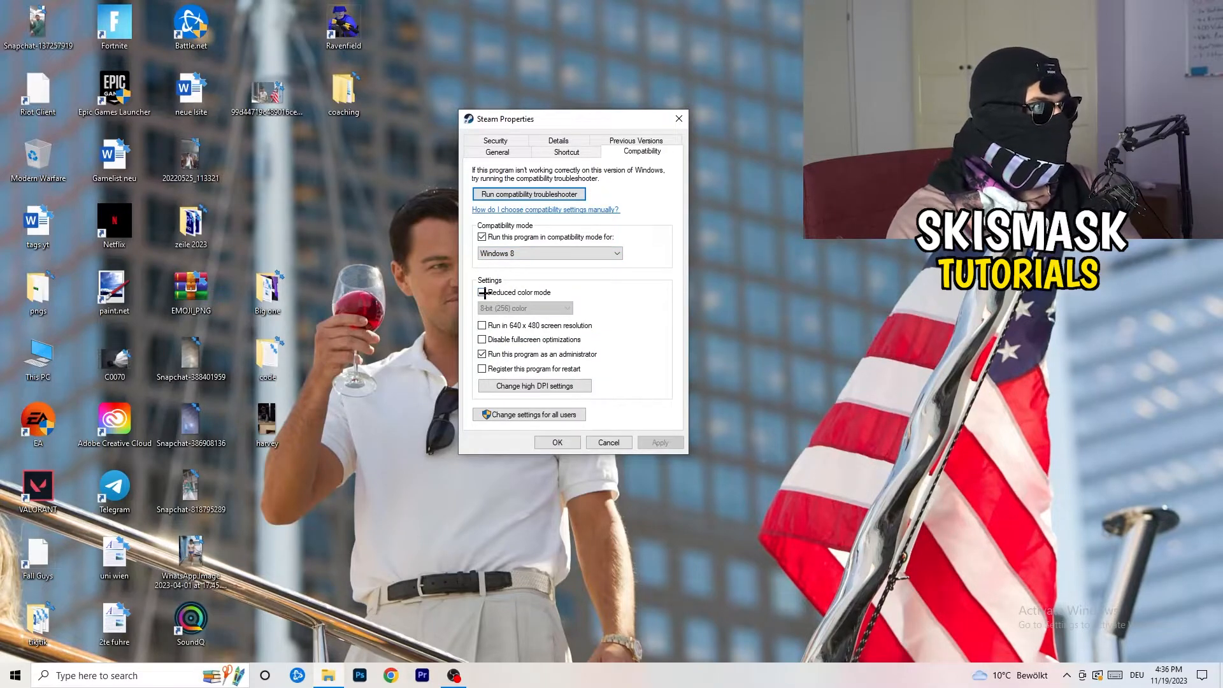
pyautogui.click(483, 292)
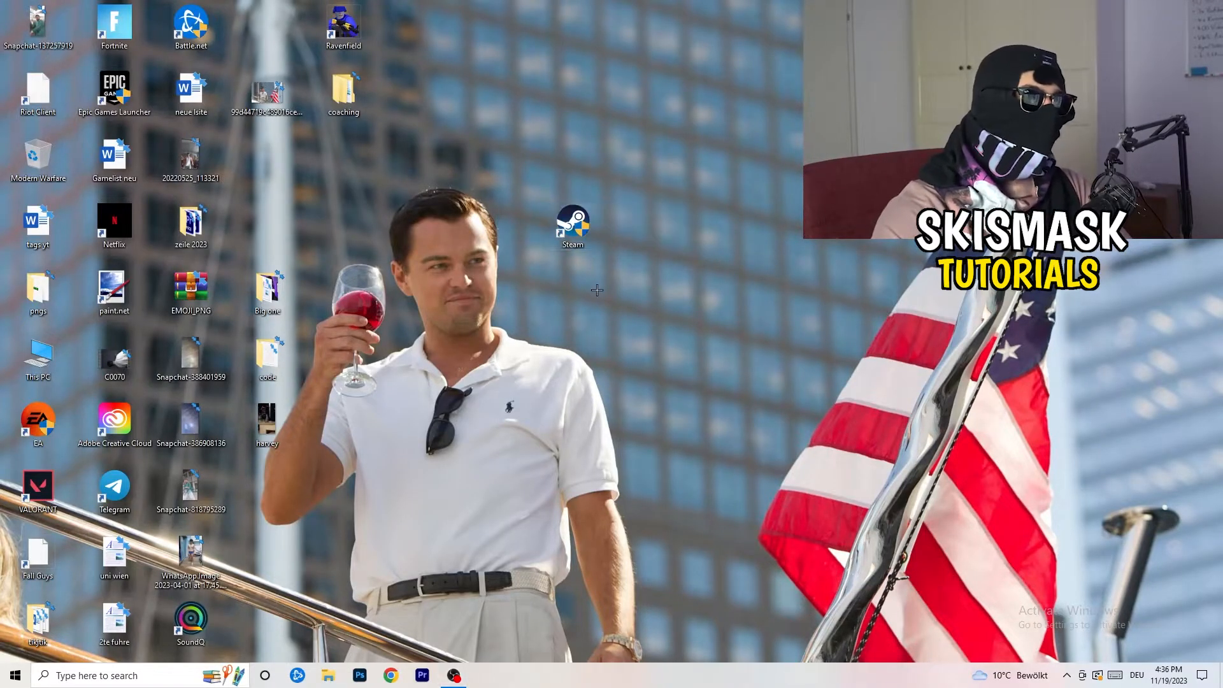
pyautogui.moveTo(671, 311)
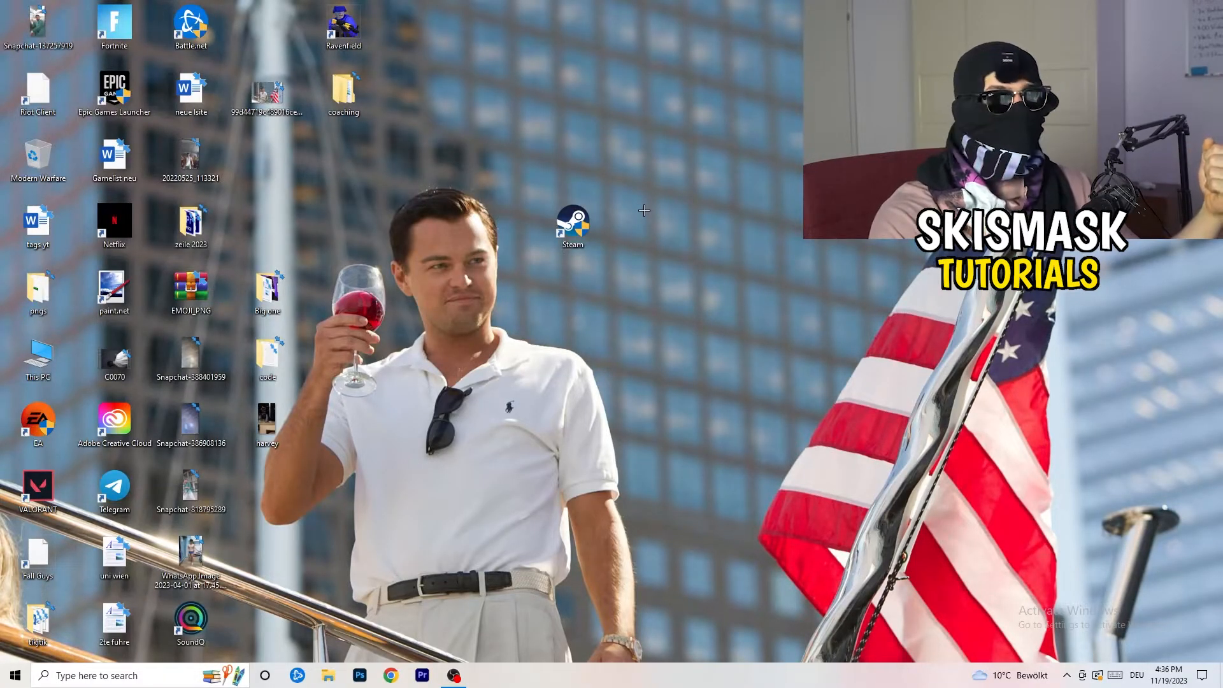
# Move the Steam shortcut left beside the wallpaper figure, then reopen and close its properties.
pyautogui.moveTo(574, 222); pyautogui.dragTo(420, 223)
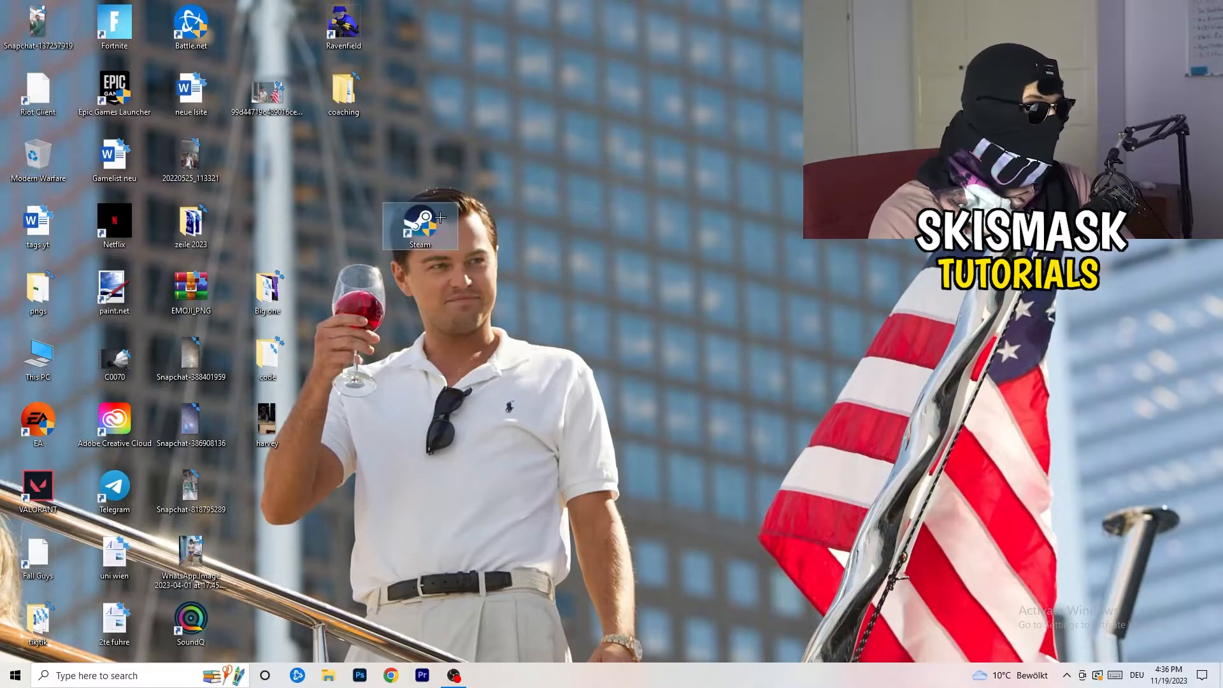
pyautogui.rightClick(420, 226)
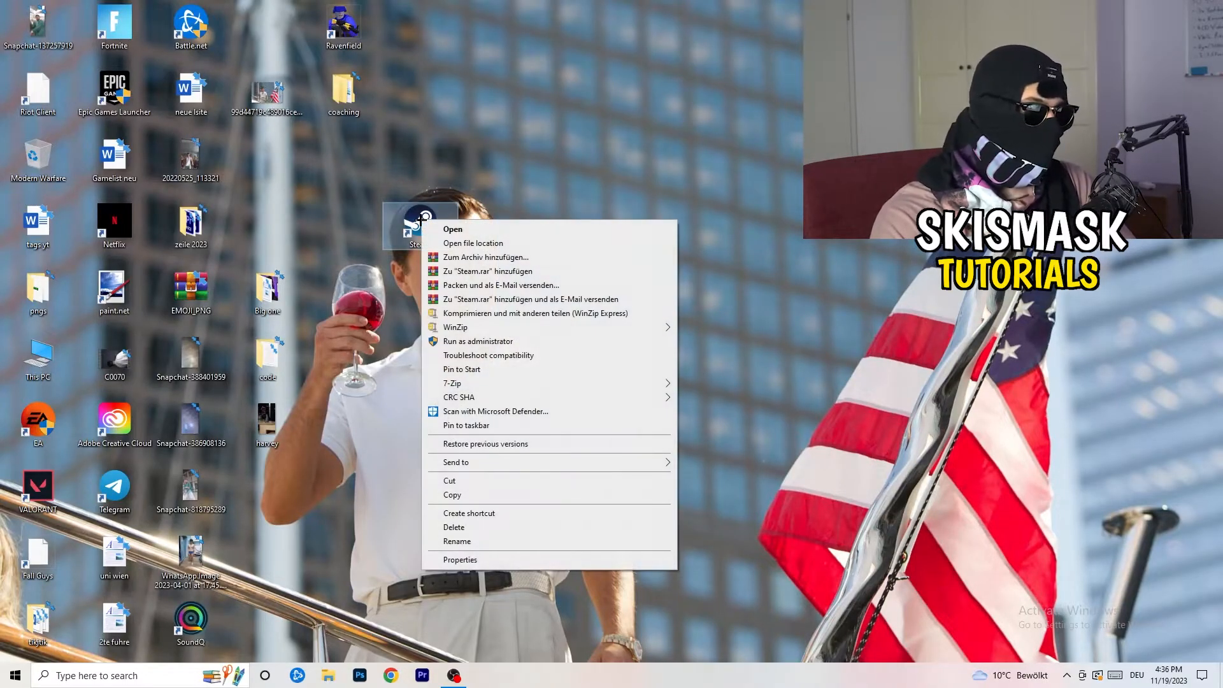
pyautogui.click(460, 559)
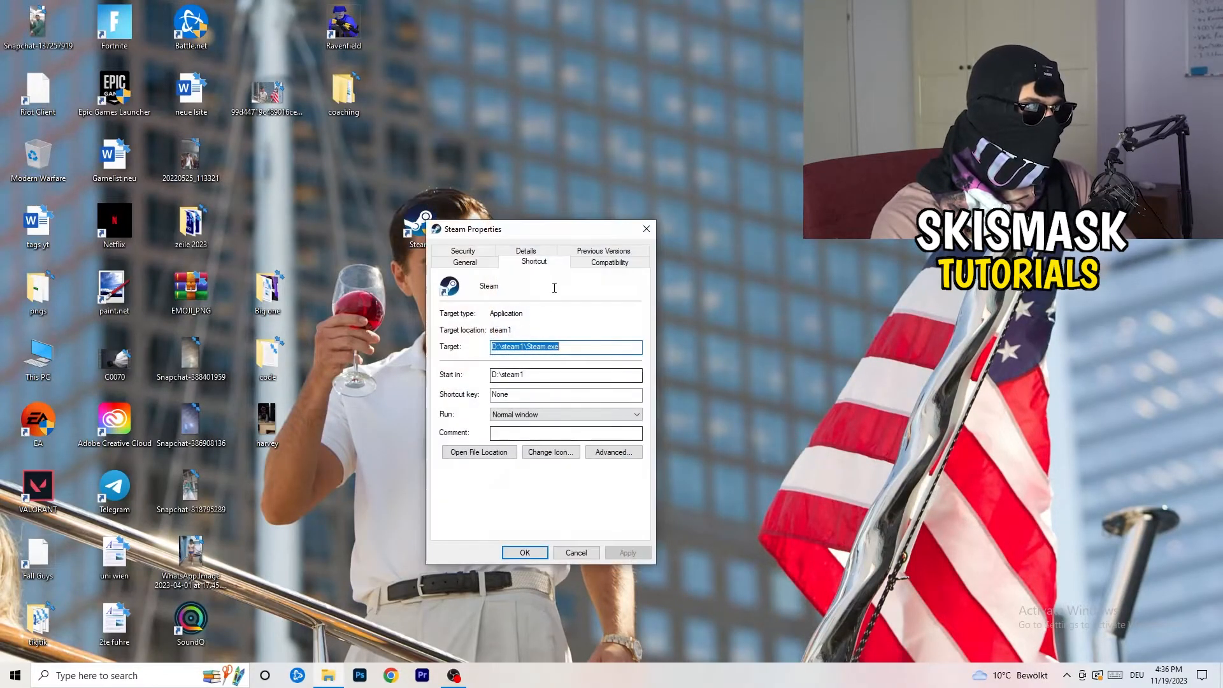
pyautogui.click(609, 262)
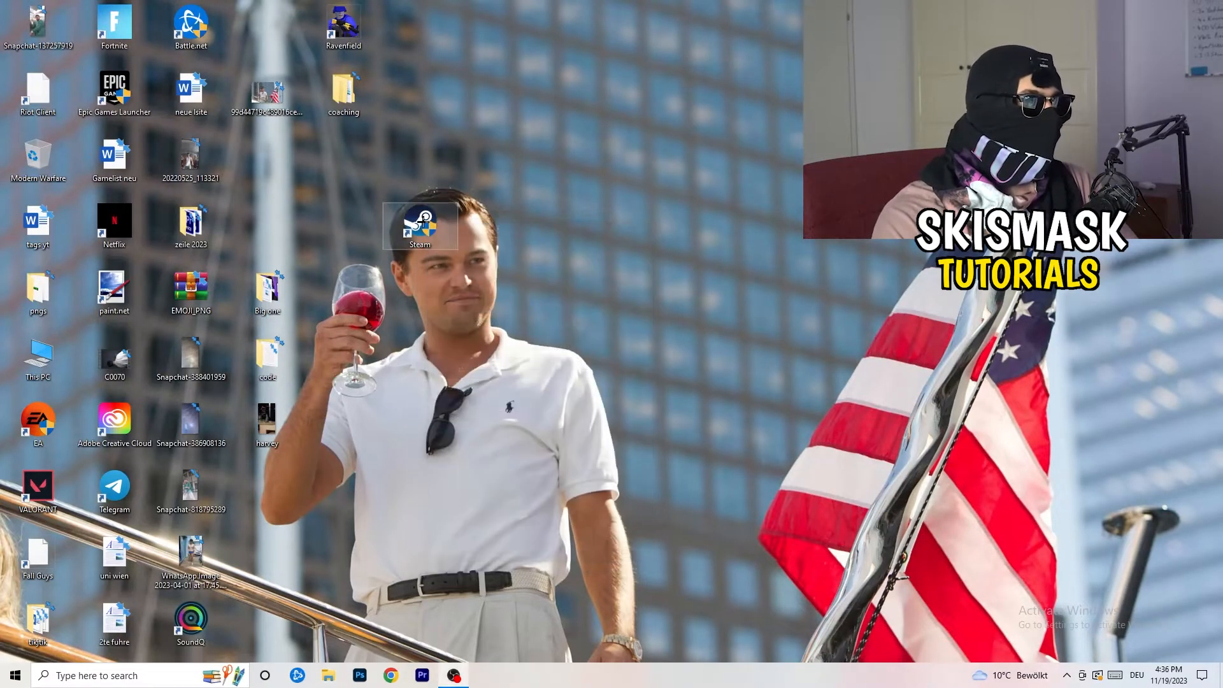
pyautogui.moveTo(420, 226); pyautogui.dragTo(267, 161)
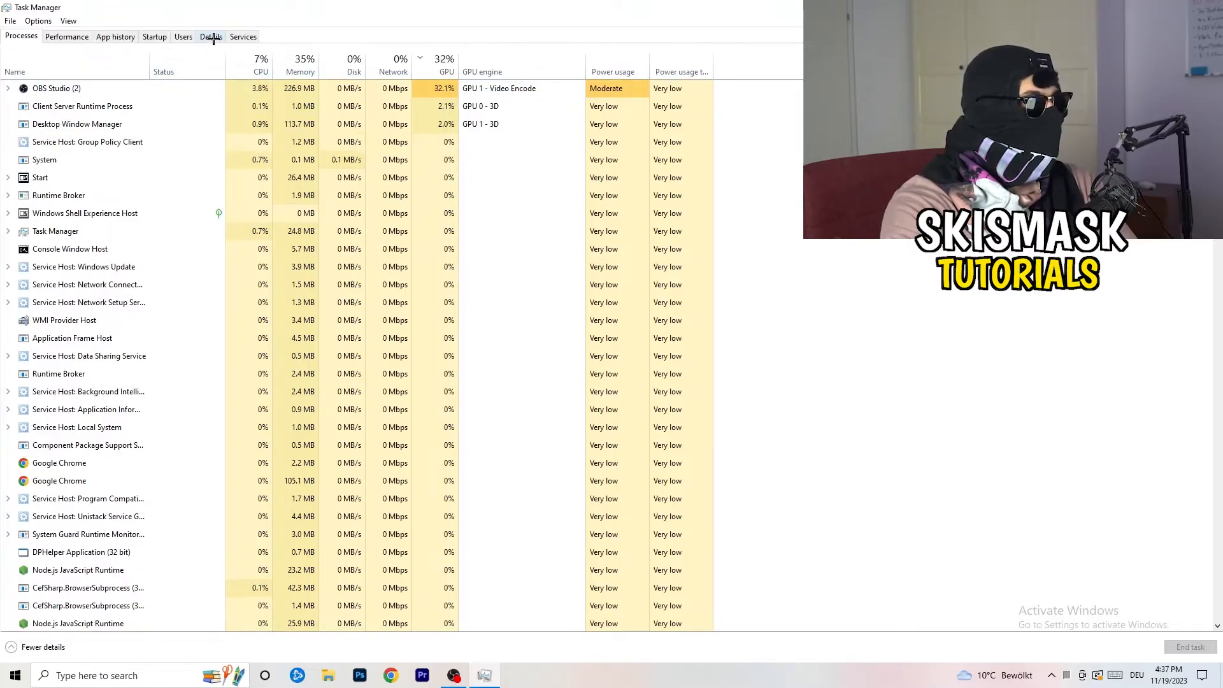
# Show Task Manager's Details list of executables with process IDs and statuses.
pyautogui.click(211, 37)
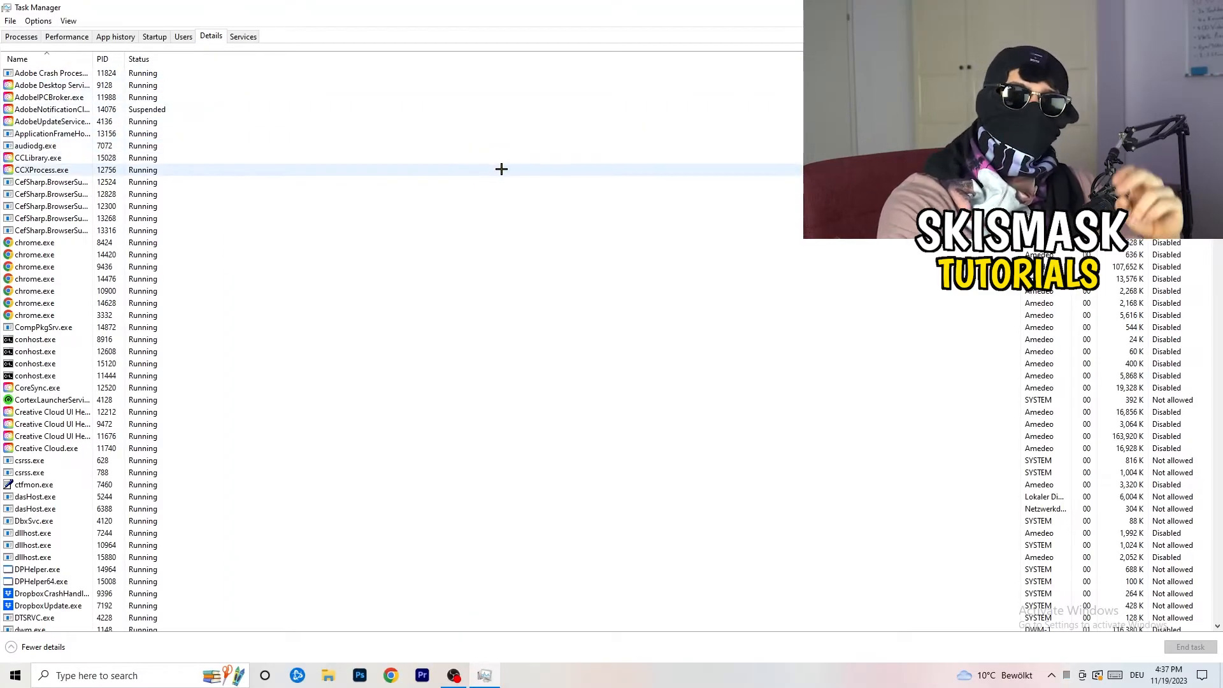
pyautogui.moveTo(351, 168)
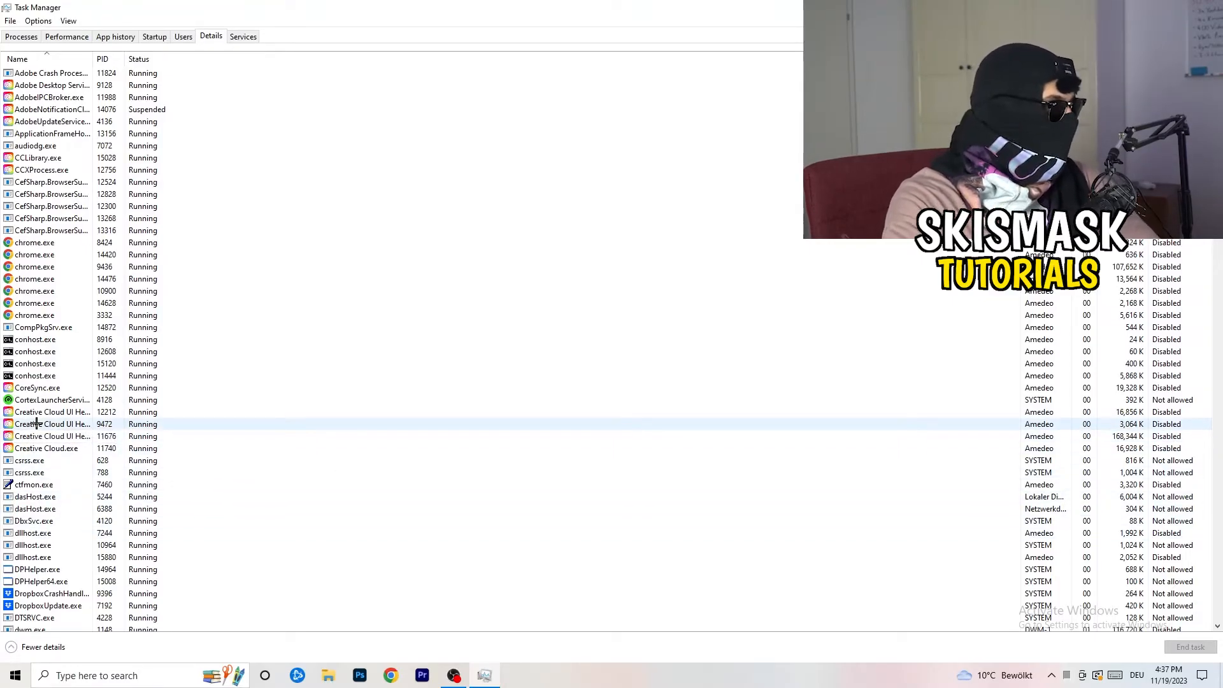
# Show the priority options for a Creative Cloud helper process, currently Normal.
pyautogui.rightClick(52, 424)
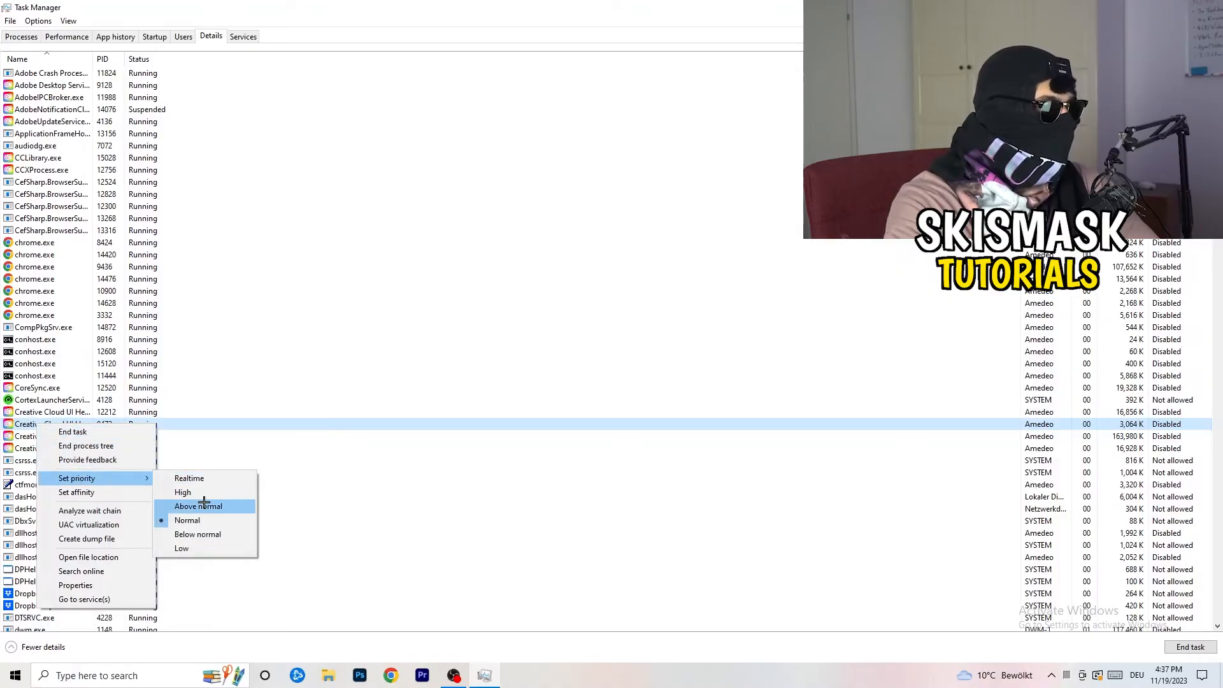
pyautogui.moveTo(182, 492)
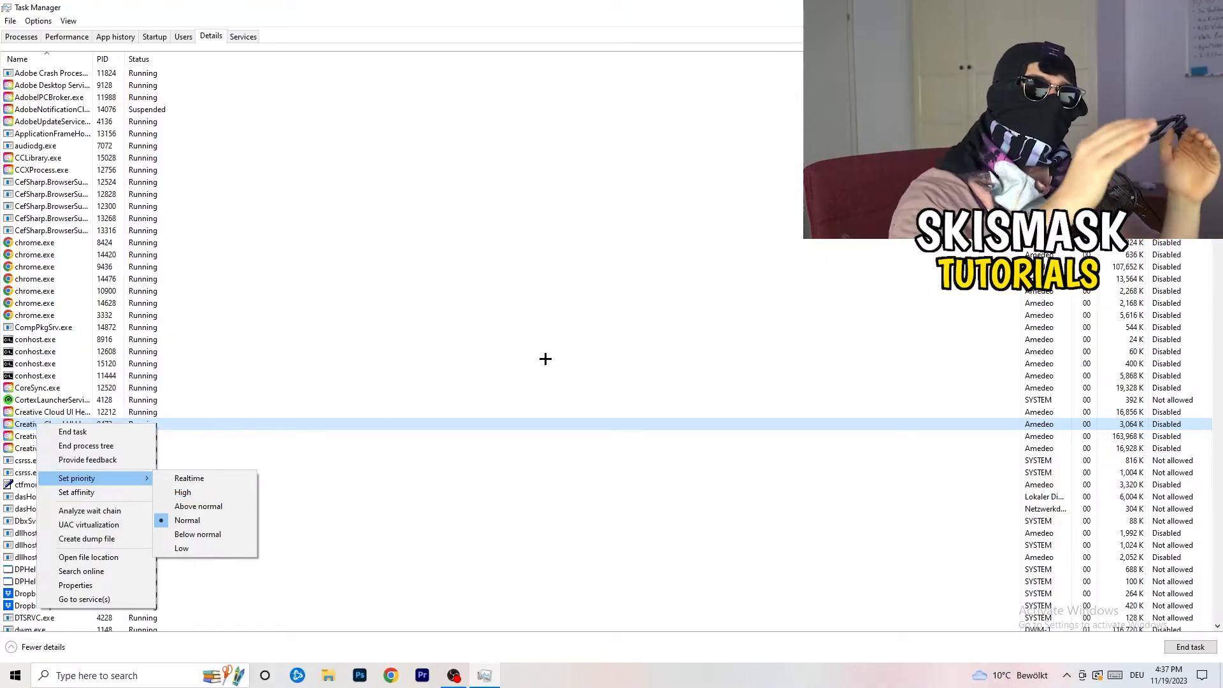
pyautogui.moveTo(564, 364)
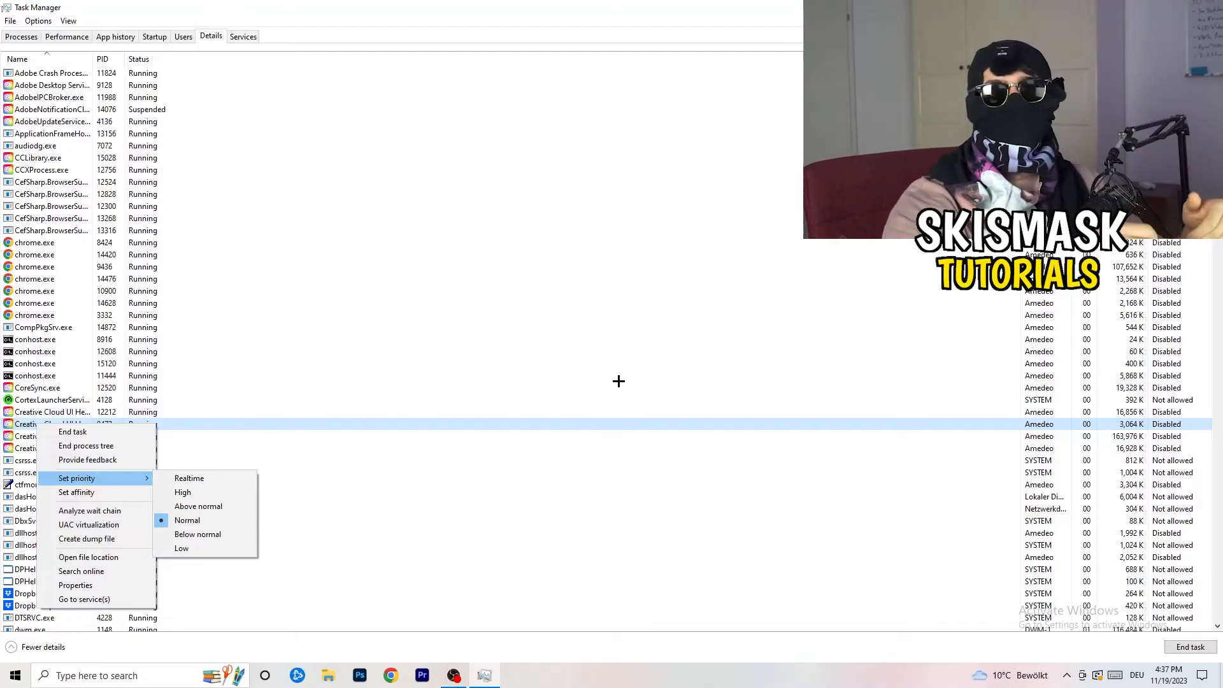
pyautogui.moveTo(630, 383)
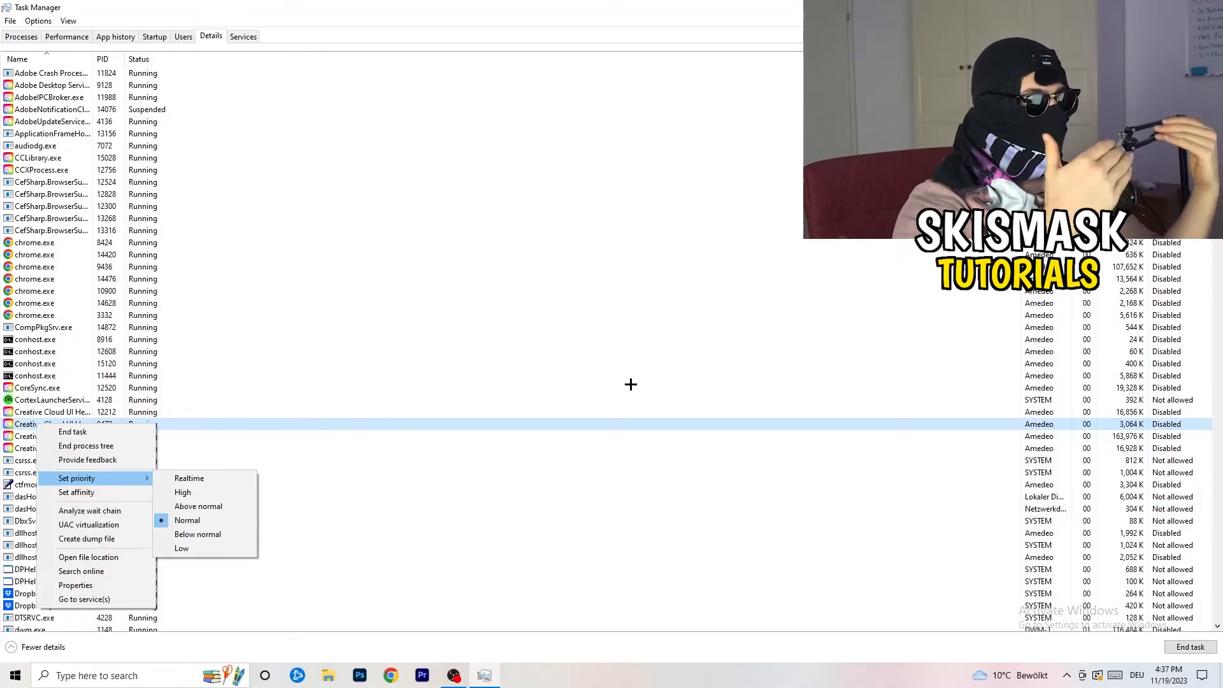
pyautogui.moveTo(640, 386)
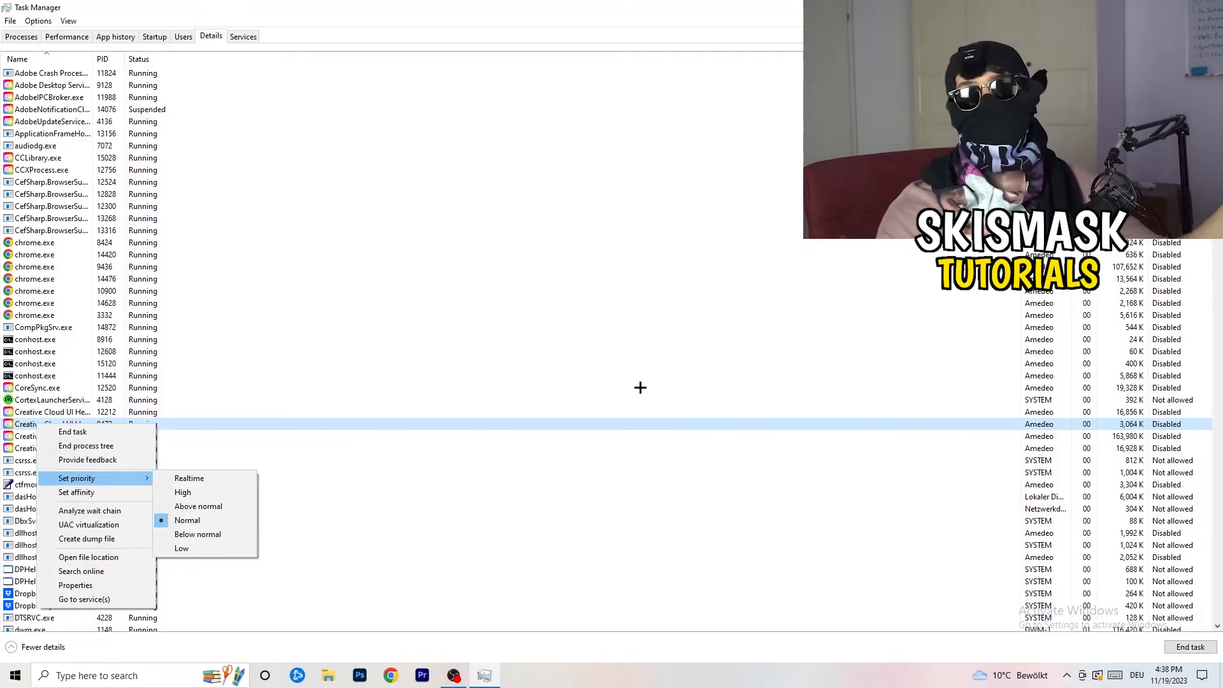
pyautogui.moveTo(649, 389)
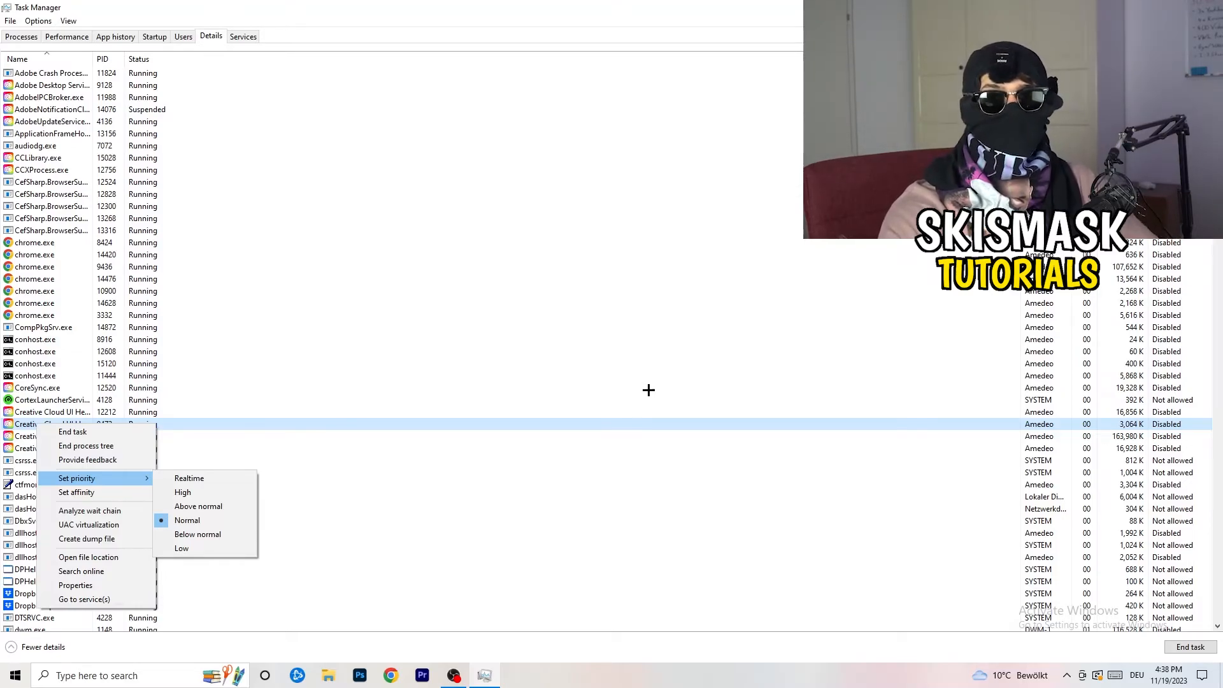